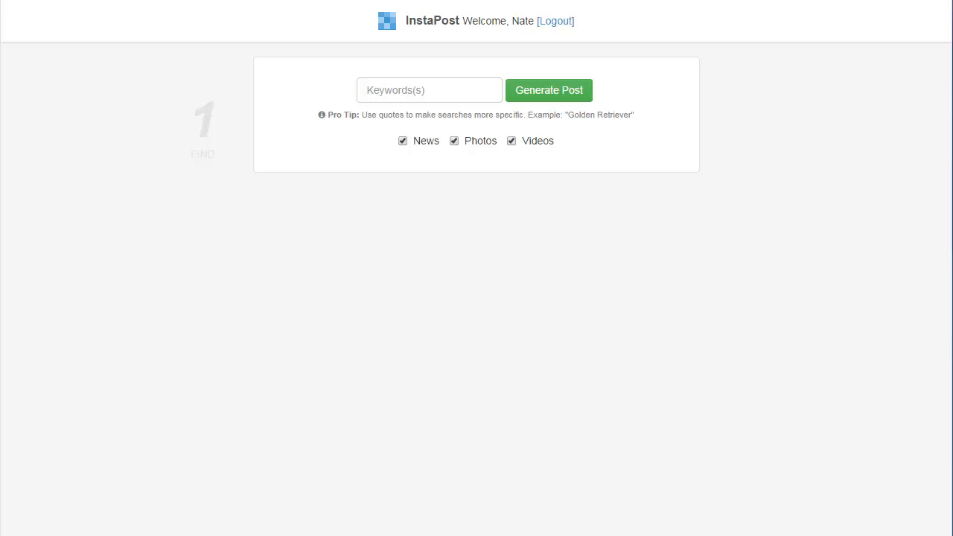
mouse_move(432, 146)
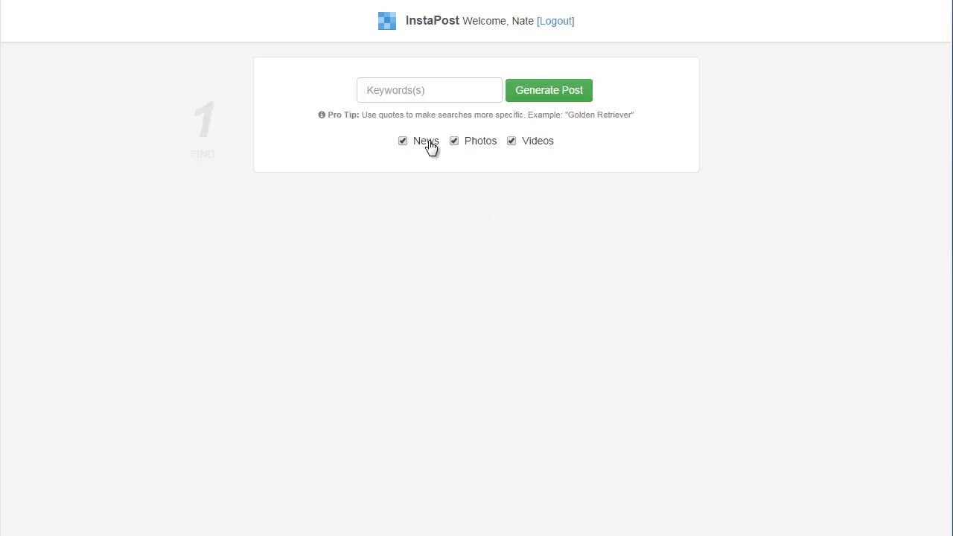
Enter 'Golden Doodles' as the search keywords.
type("\"")
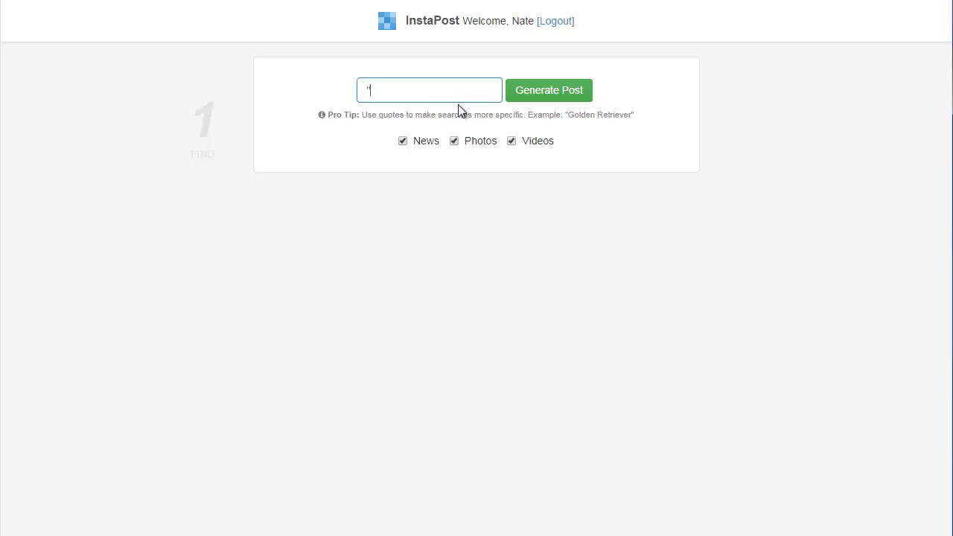
type("\"Golden Doodles\"")
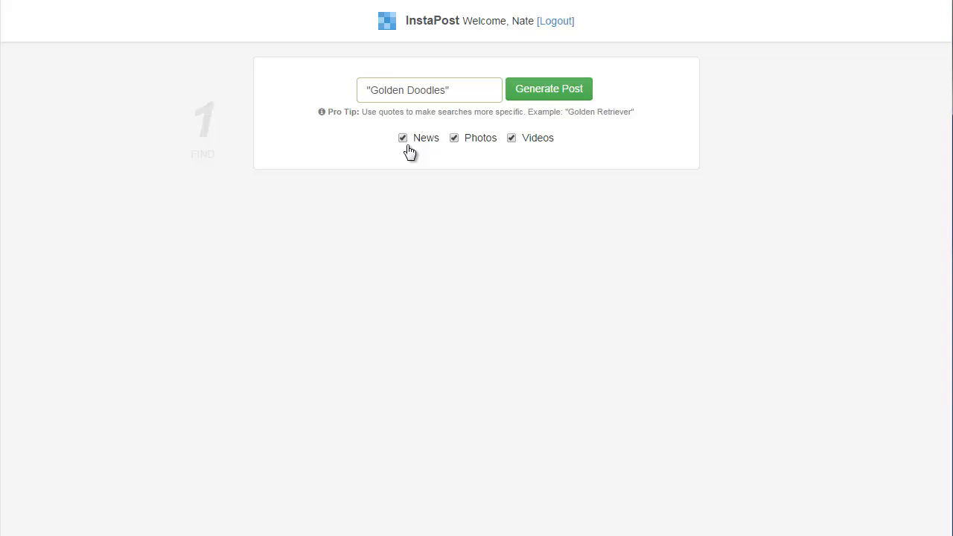
mouse_move(423, 149)
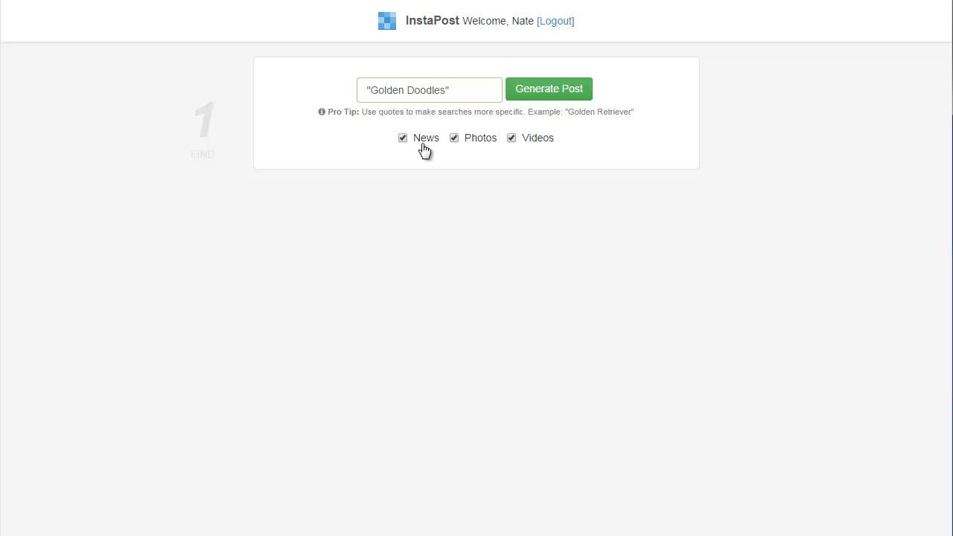
mouse_move(455, 138)
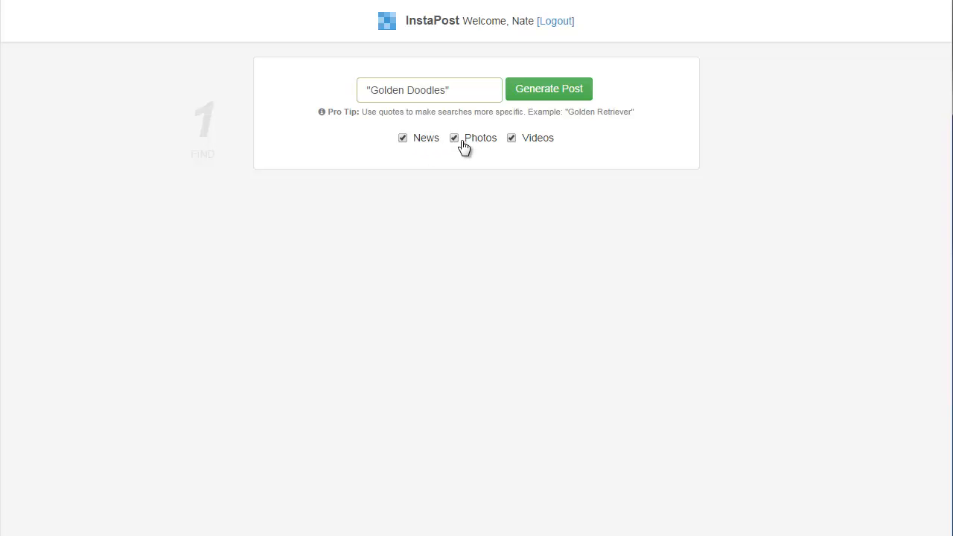
mouse_move(536, 145)
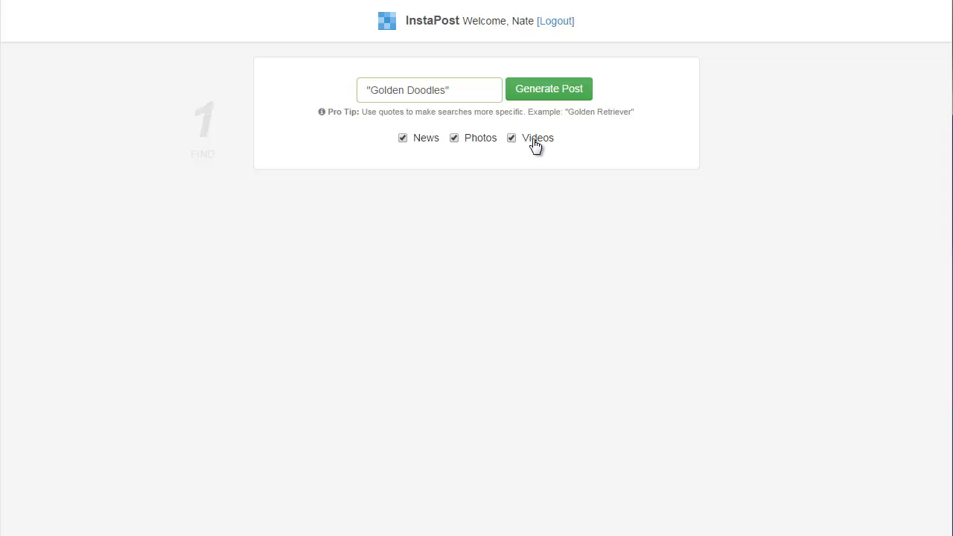
mouse_move(499, 151)
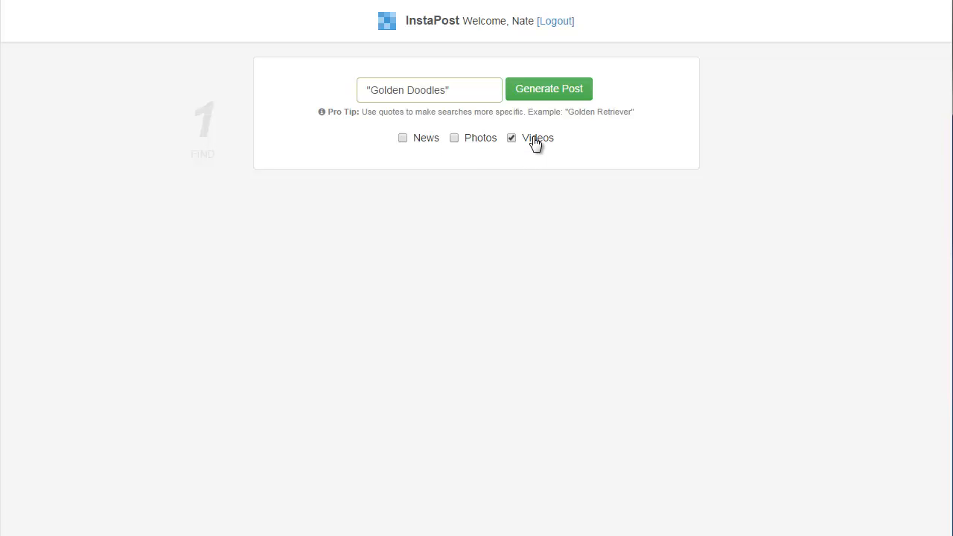
mouse_move(536, 155)
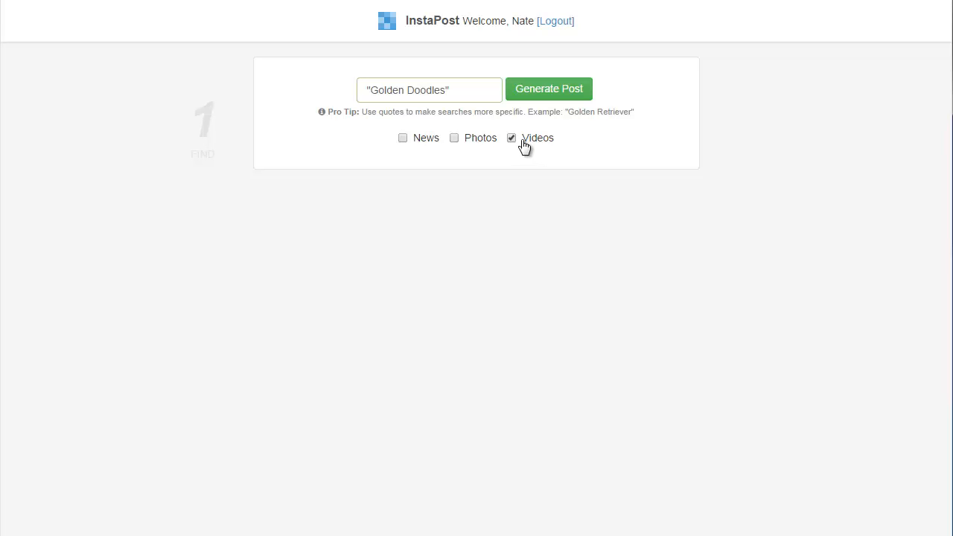
mouse_move(526, 157)
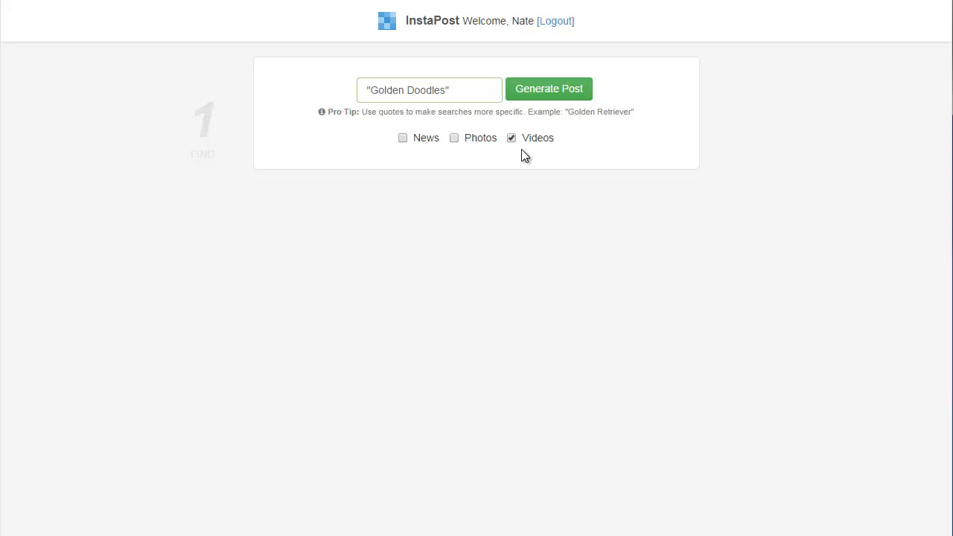
mouse_move(633, 412)
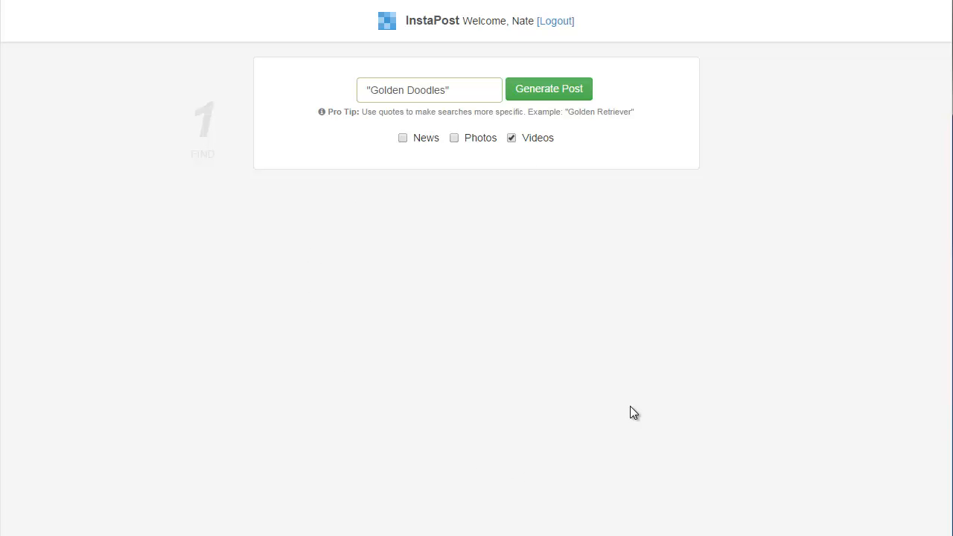
mouse_move(539, 108)
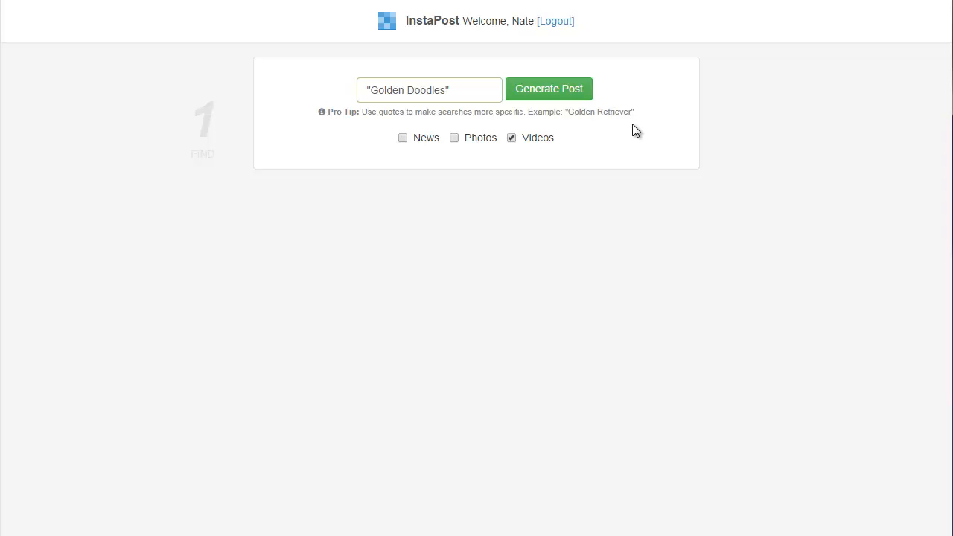
mouse_move(625, 148)
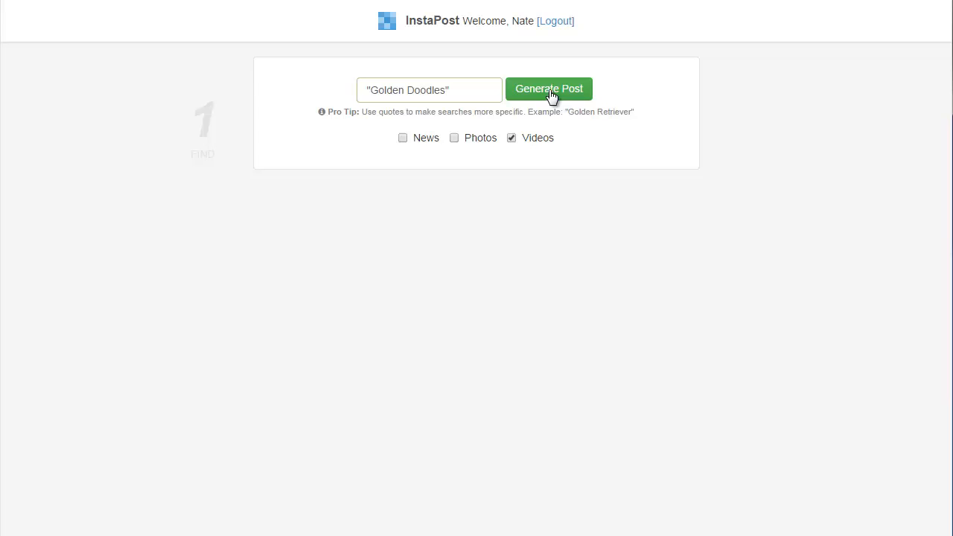
Generate a post from the Golden Doodles search and review the YouTube video result.
left_click(549, 88)
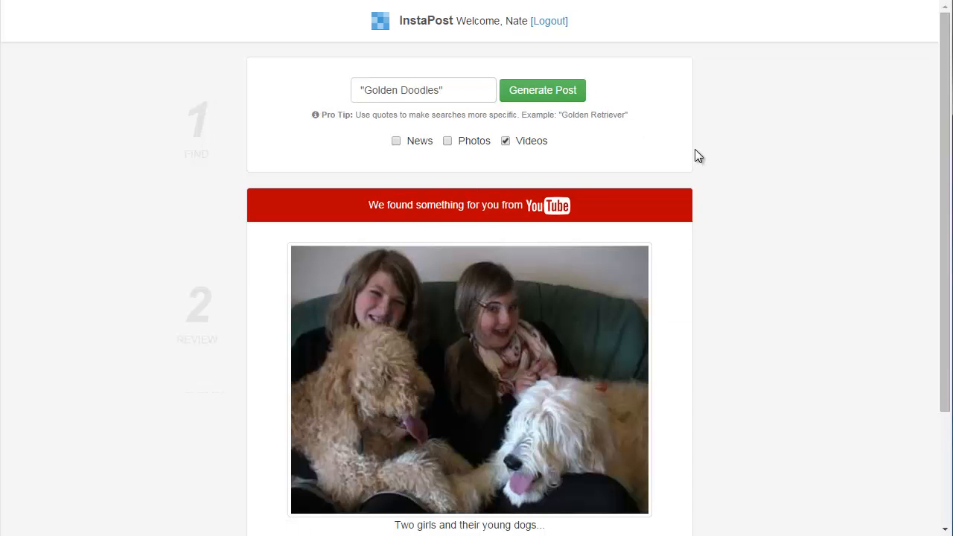
scroll("down", 3)
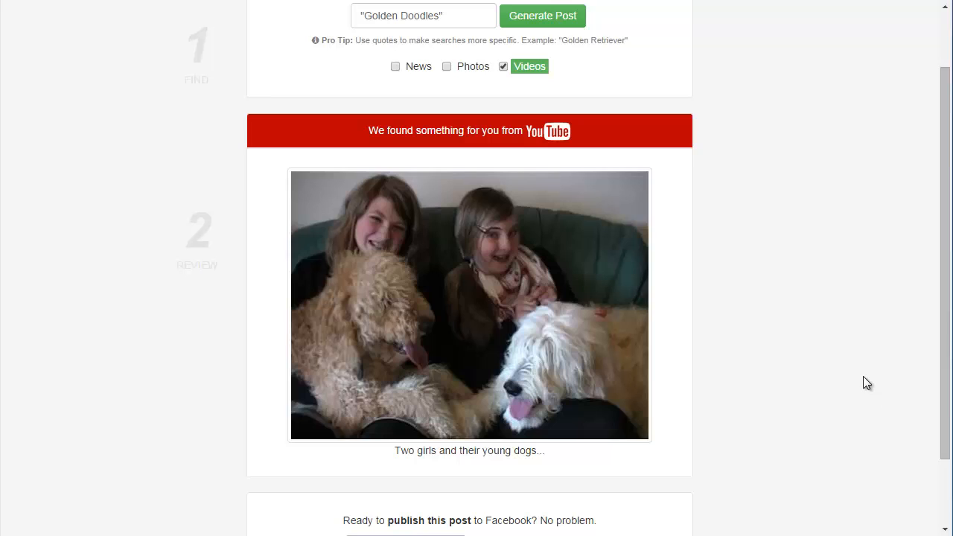
mouse_move(827, 309)
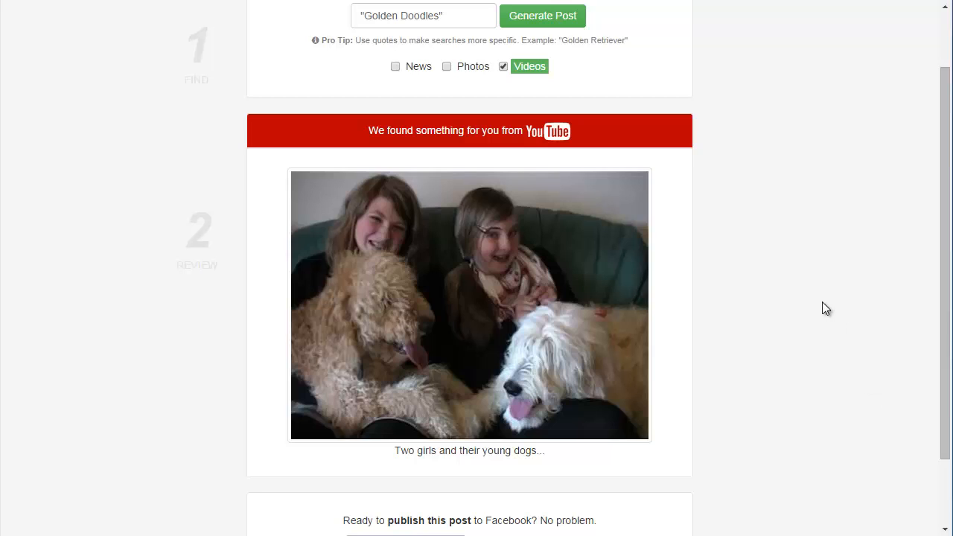
mouse_move(195, 242)
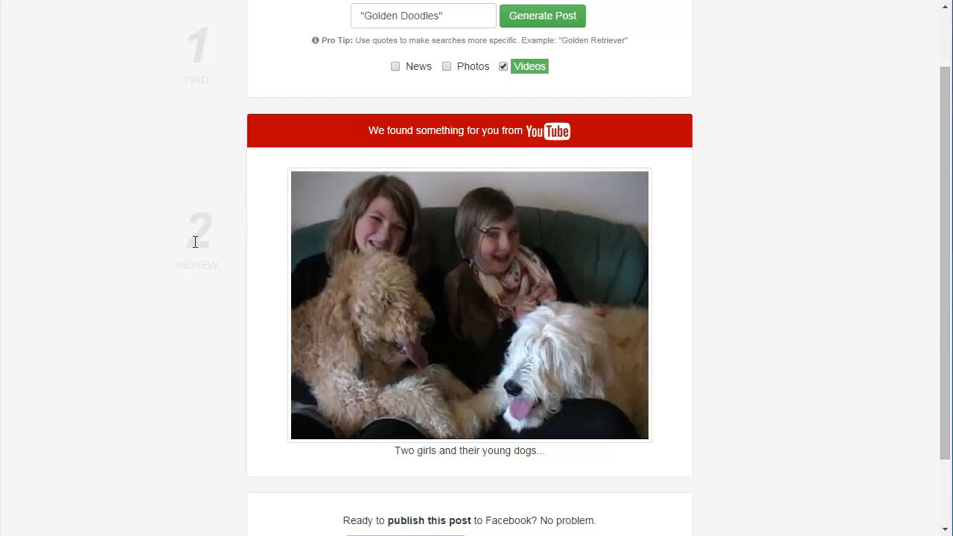
mouse_move(194, 237)
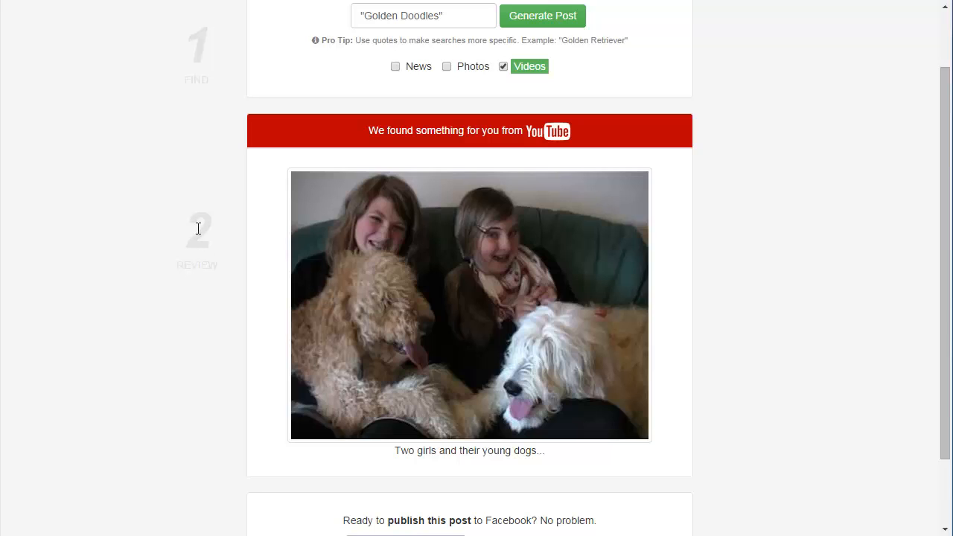
mouse_move(394, 134)
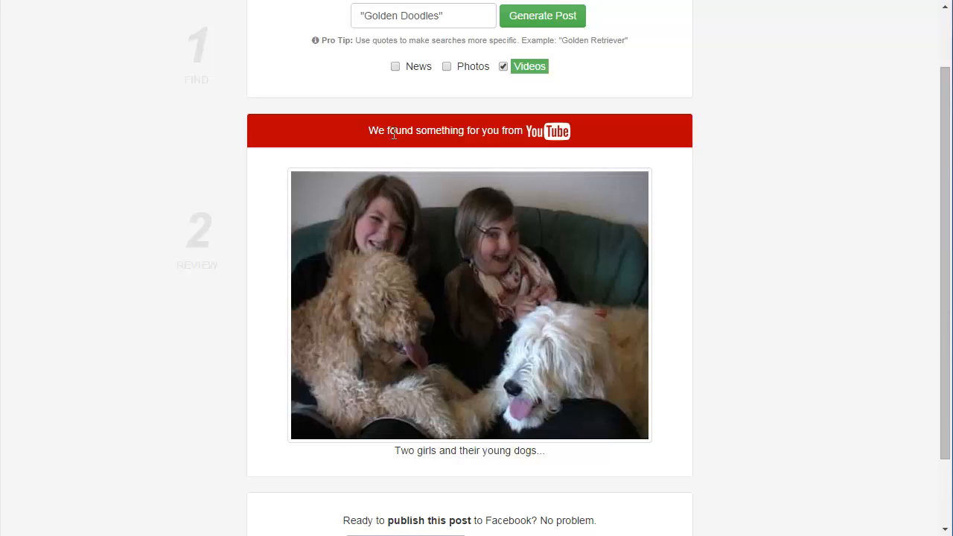
mouse_move(542, 143)
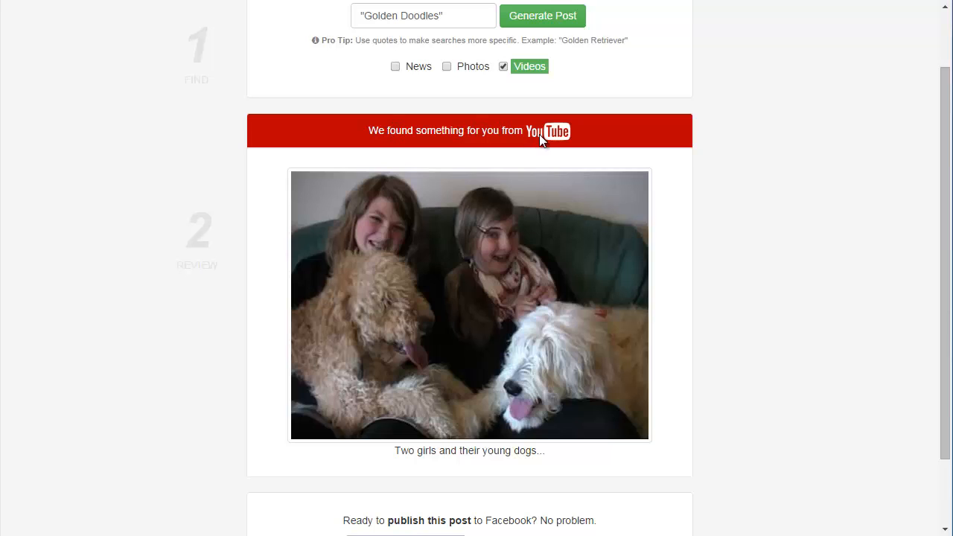
mouse_move(699, 225)
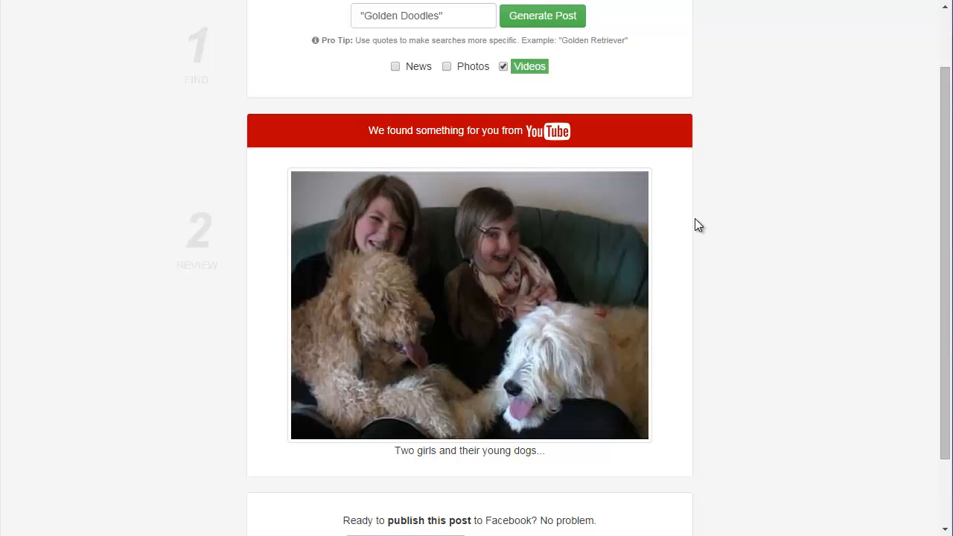
mouse_move(499, 293)
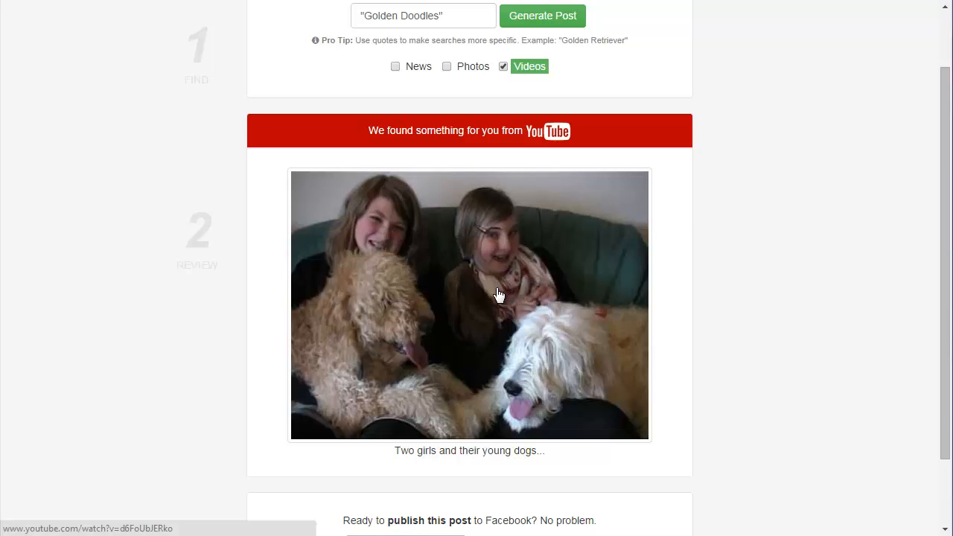
left_click(469, 303)
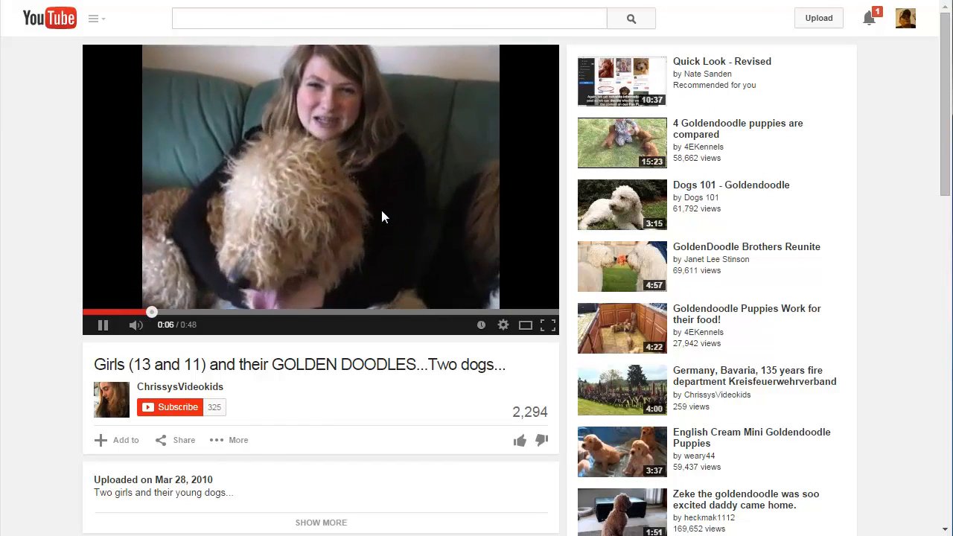
left_click(542, 15)
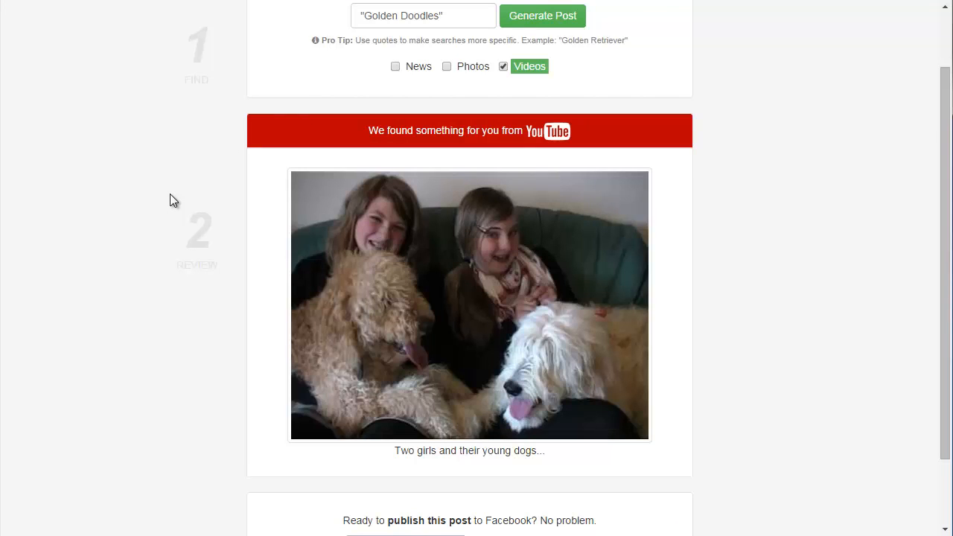
mouse_move(470, 450)
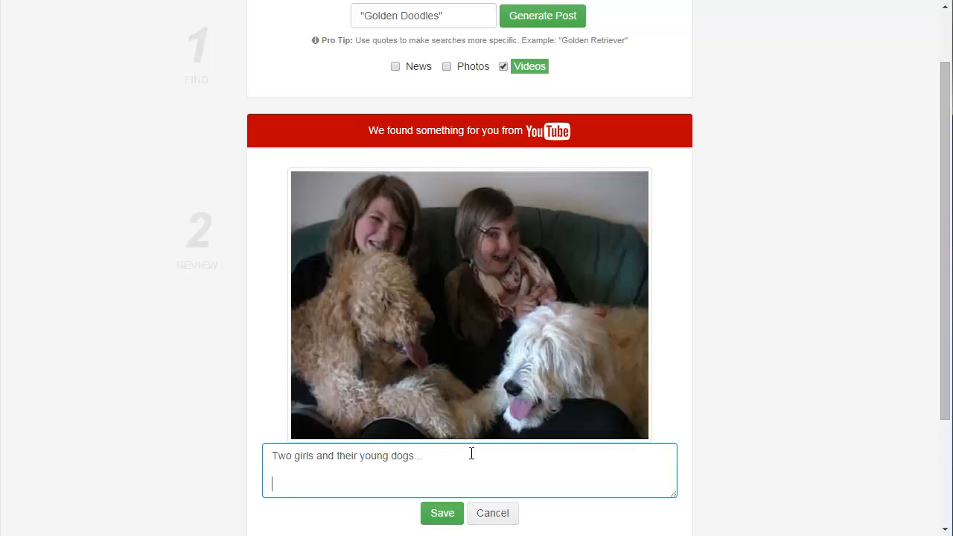
Append 'Checkout MyGoldenDoodles.com for more Golden Doodles' to the caption and keep it.
type("Checkout MyGoldenDoodles.c")
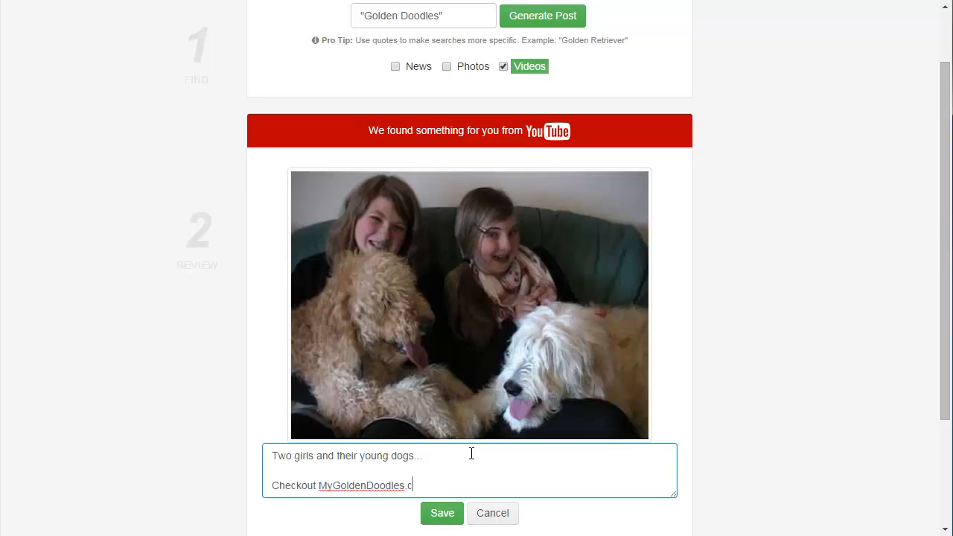
type("om for more Golde")
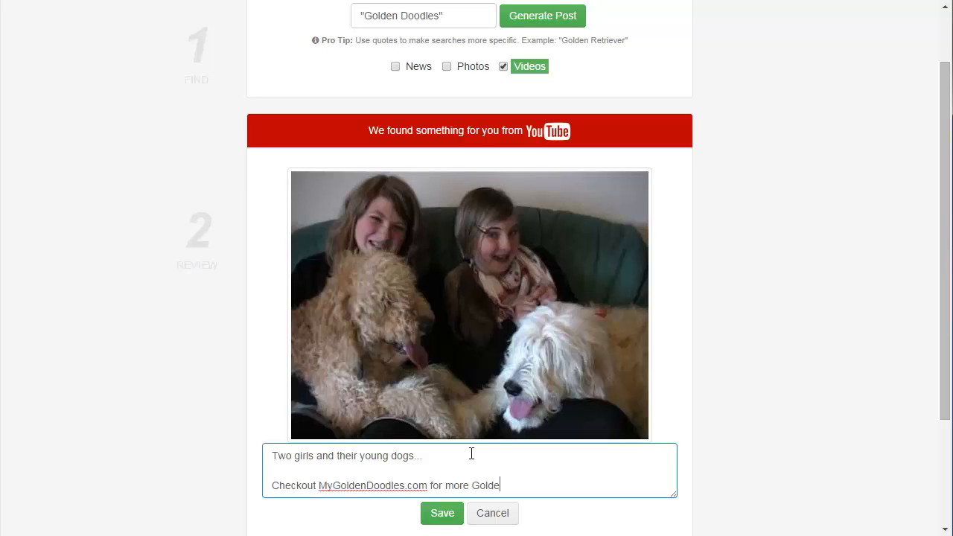
type("n Doodles")
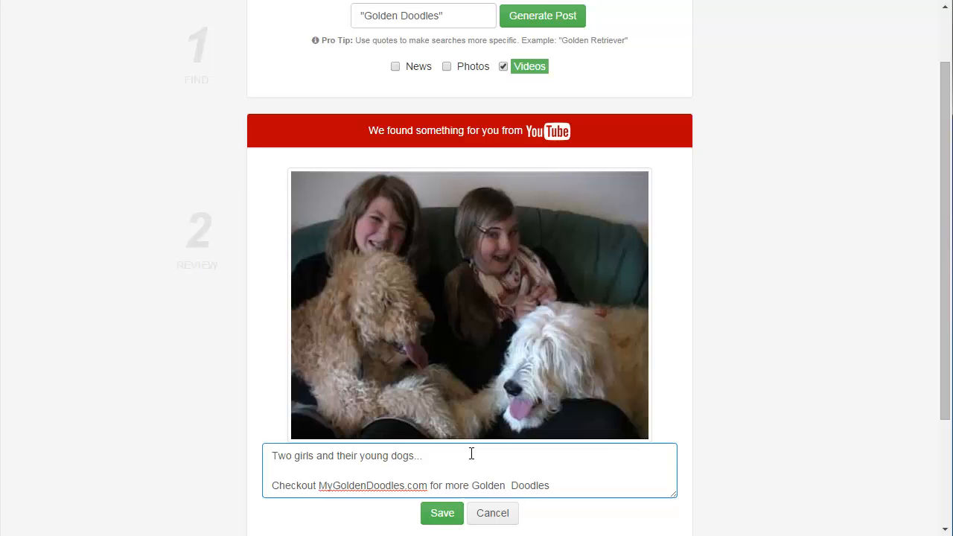
mouse_move(521, 486)
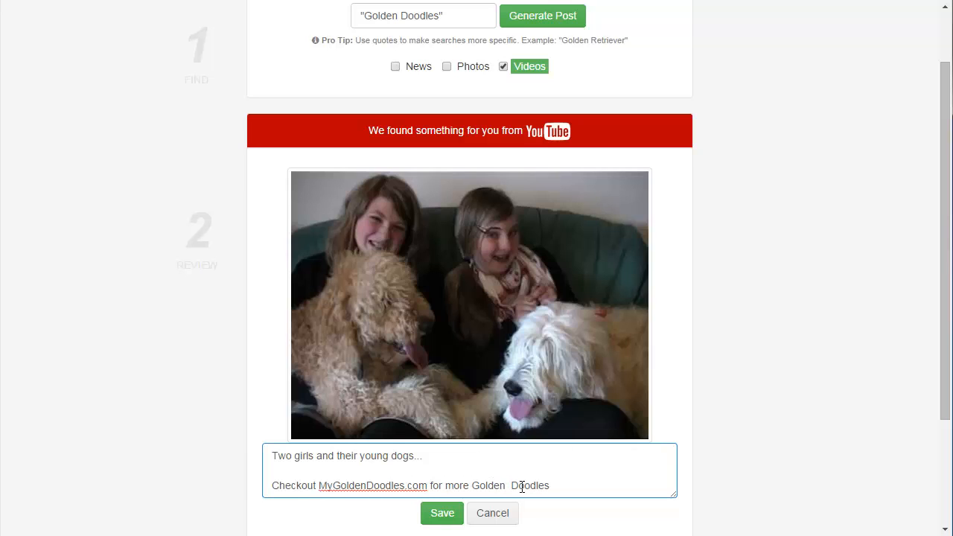
left_click(443, 513)
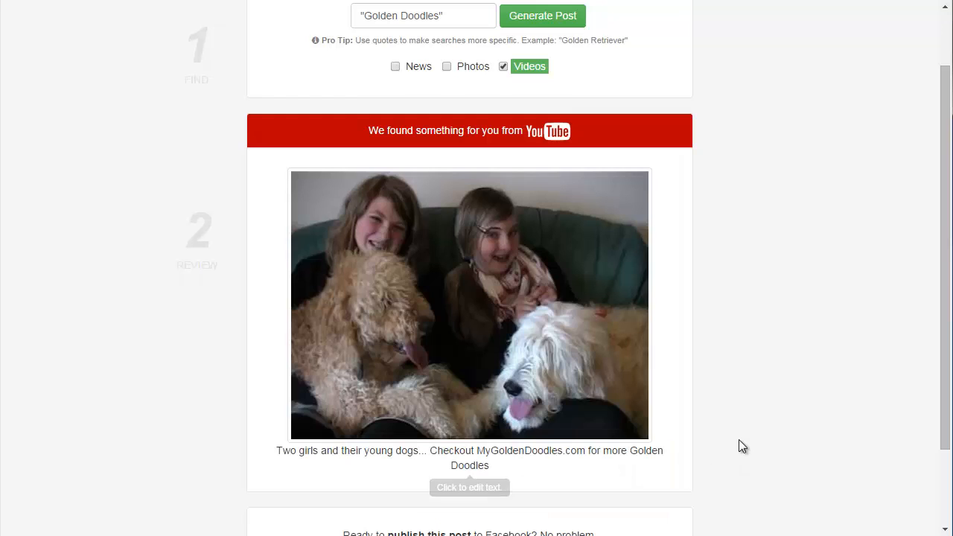
mouse_move(599, 378)
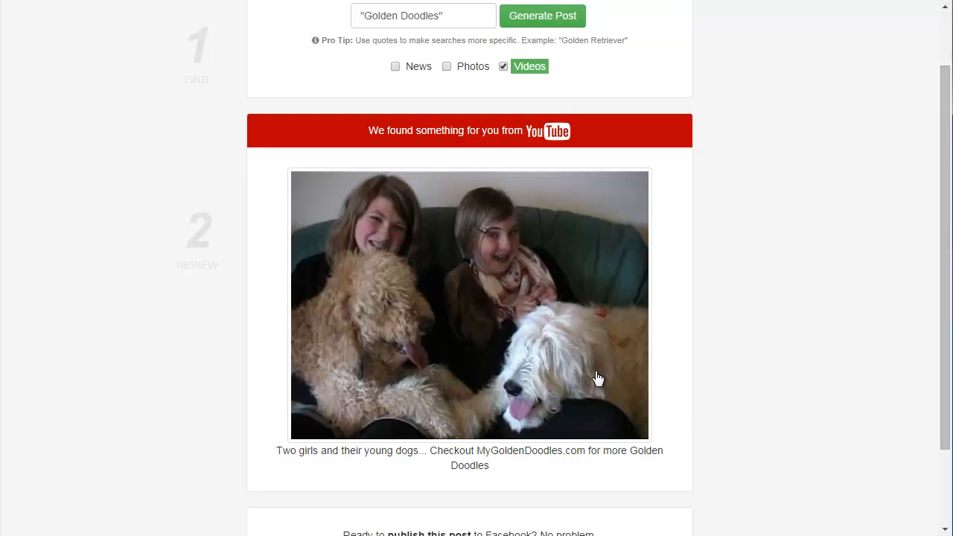
mouse_move(737, 363)
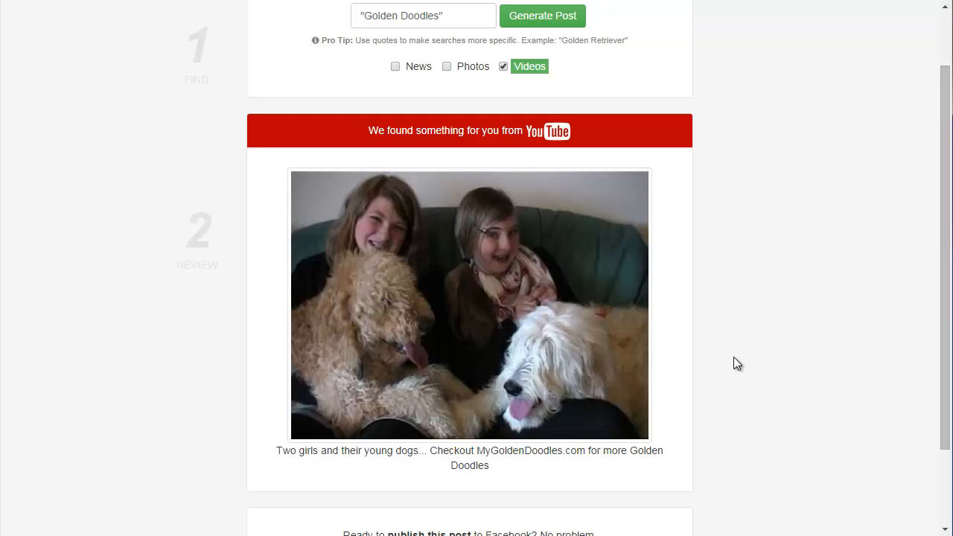
mouse_move(733, 368)
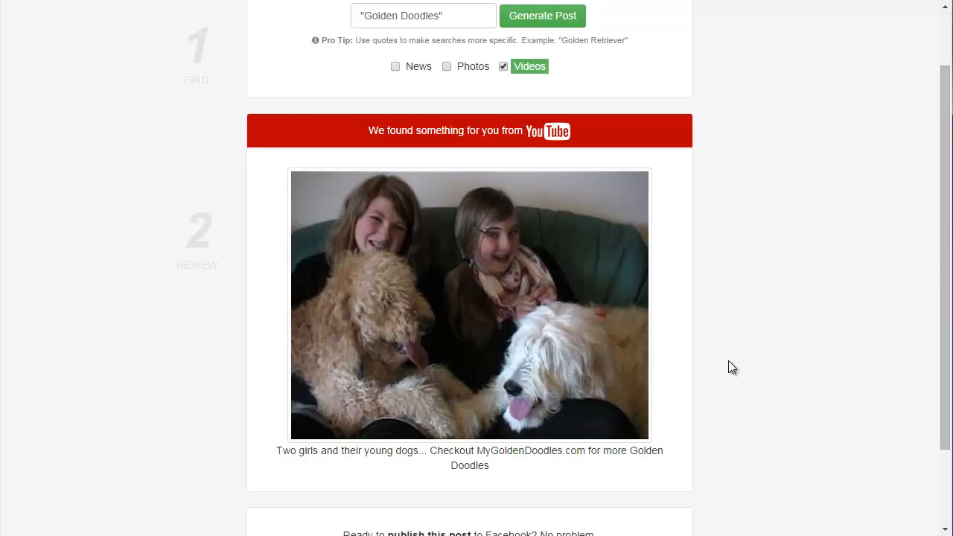
mouse_move(812, 394)
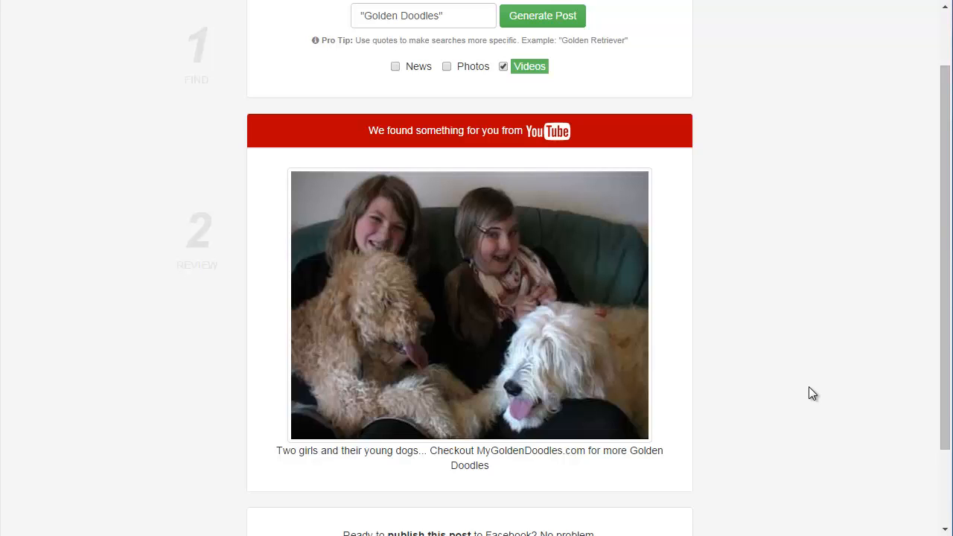
Scroll the post generator back up to the search options.
scroll("up", 3)
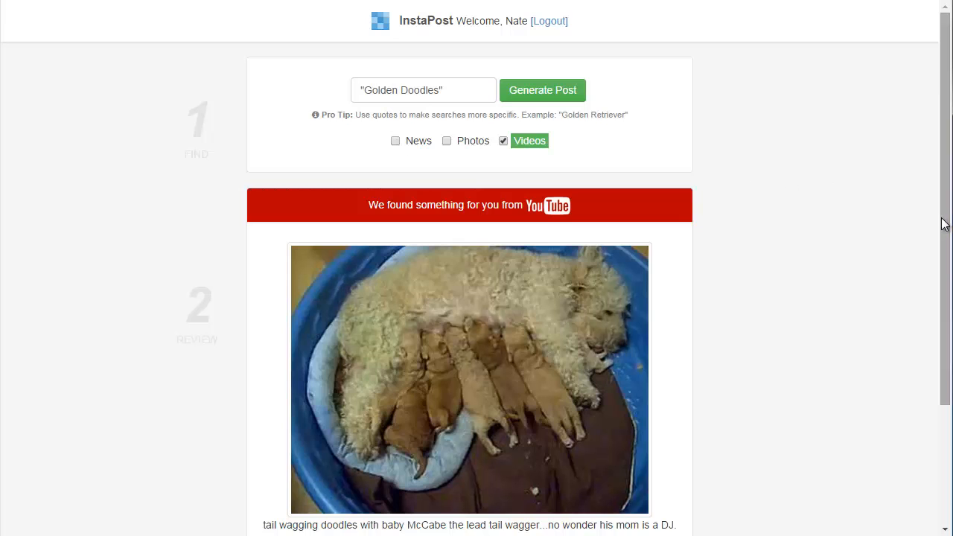
scroll("down", 3)
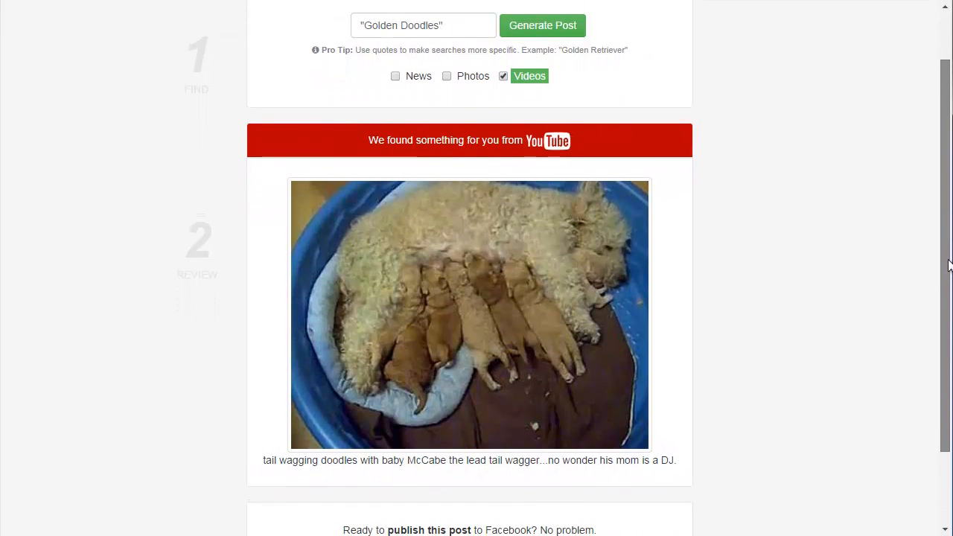
scroll("up", 3)
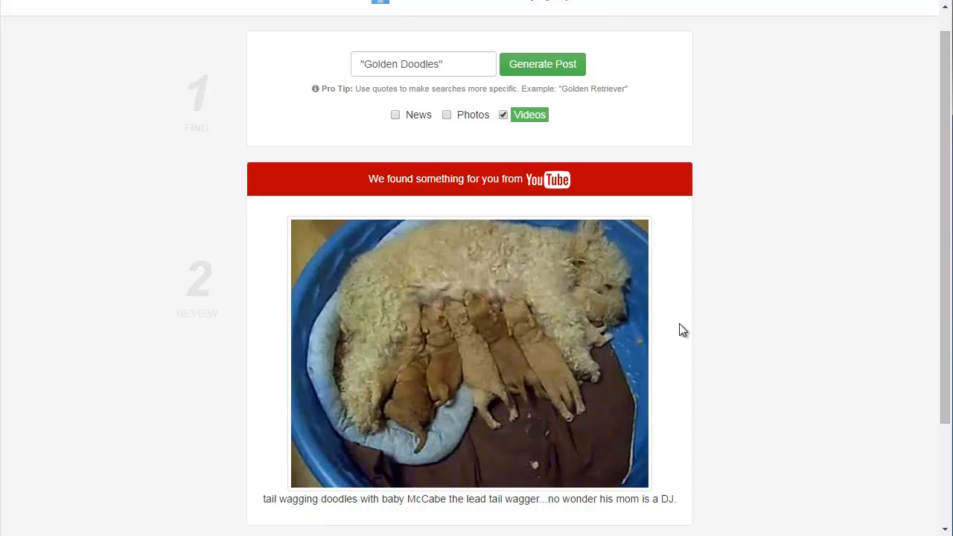
mouse_move(559, 143)
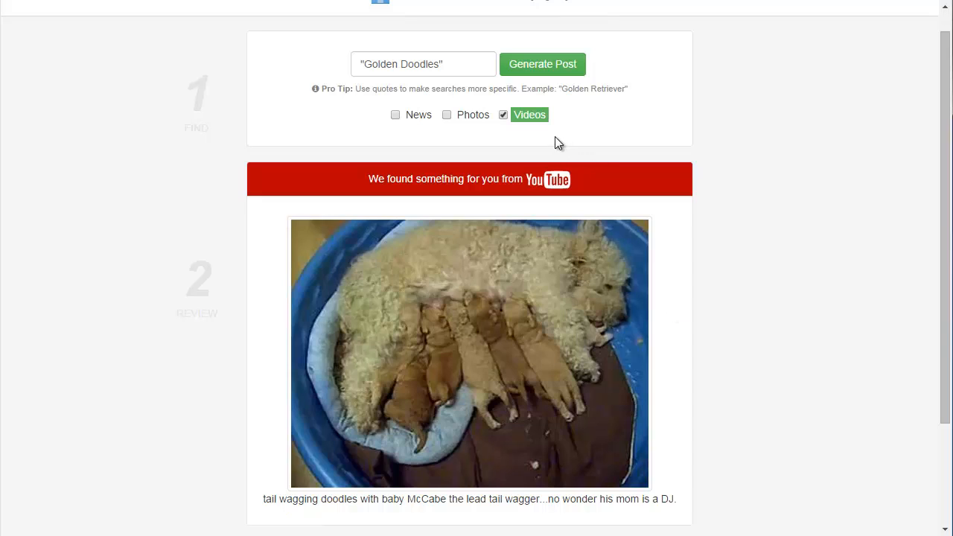
mouse_move(530, 119)
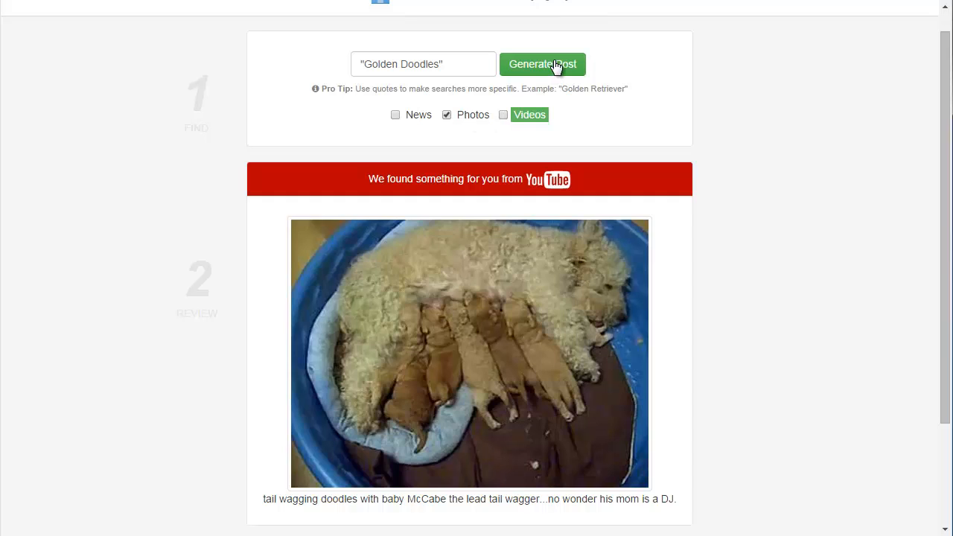
Generate an Instagram doodle photo post captioned "'Merica and Freedom" and scroll to Publish.
left_click(543, 63)
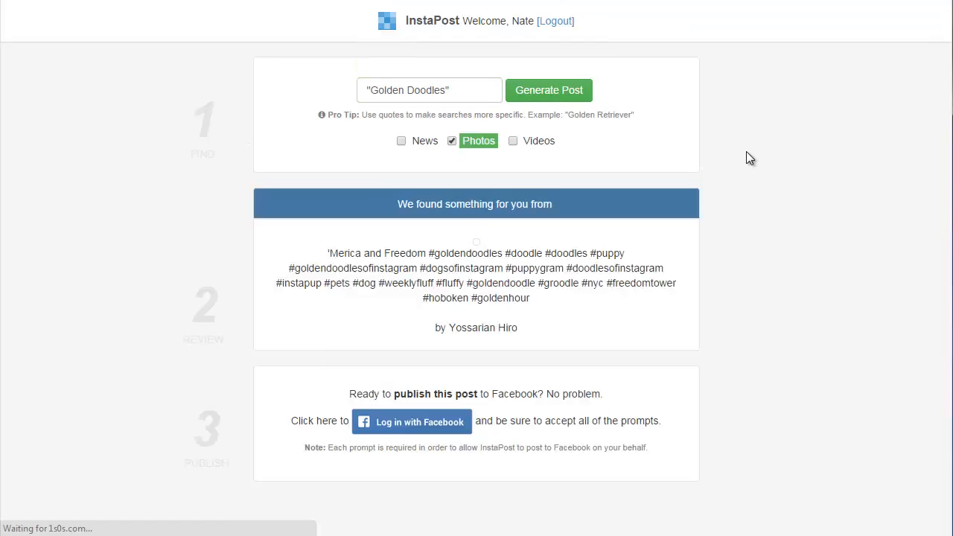
left_click(549, 90)
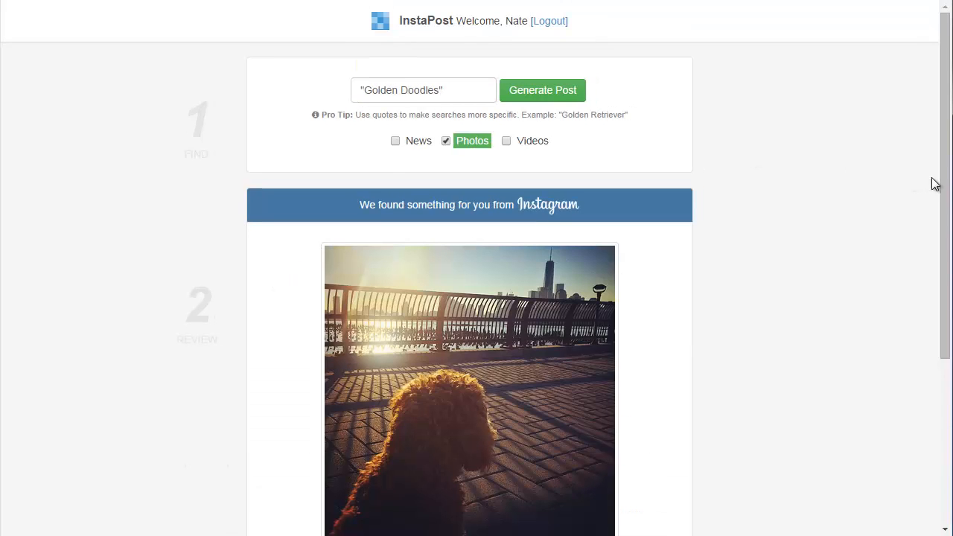
scroll("down", 3)
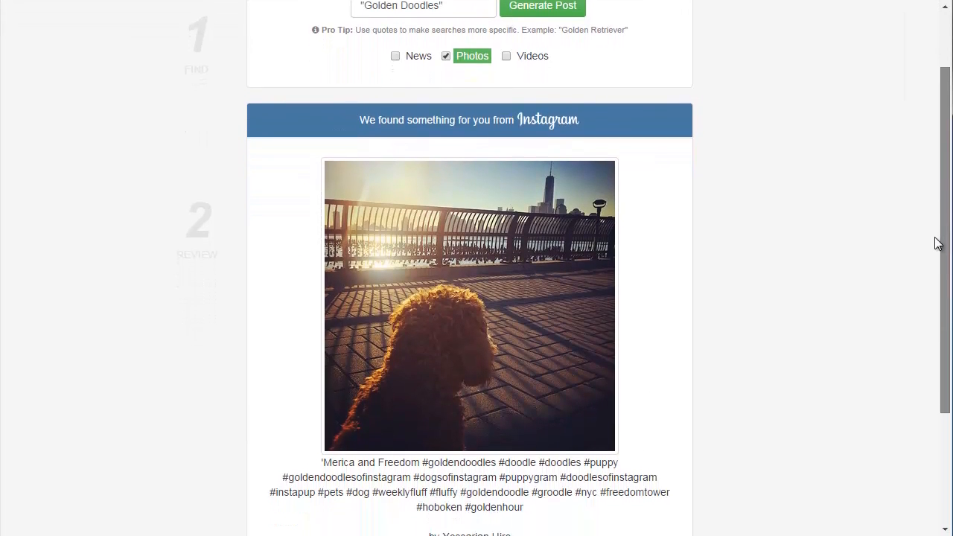
scroll("down", 3)
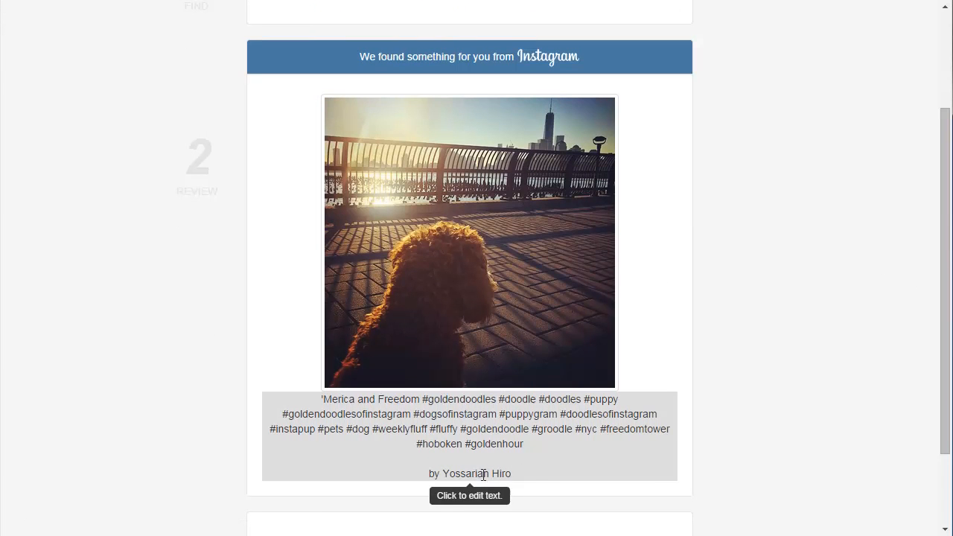
mouse_move(514, 479)
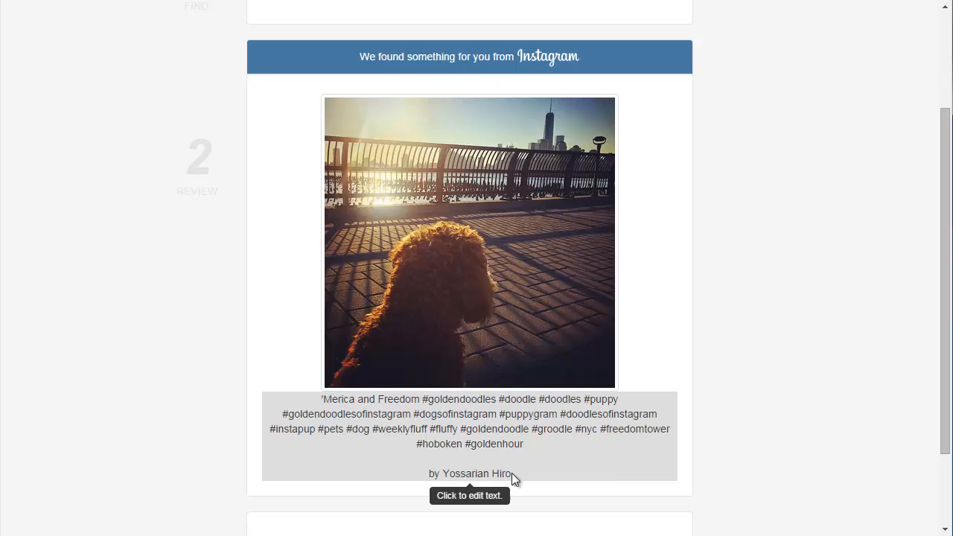
mouse_move(793, 425)
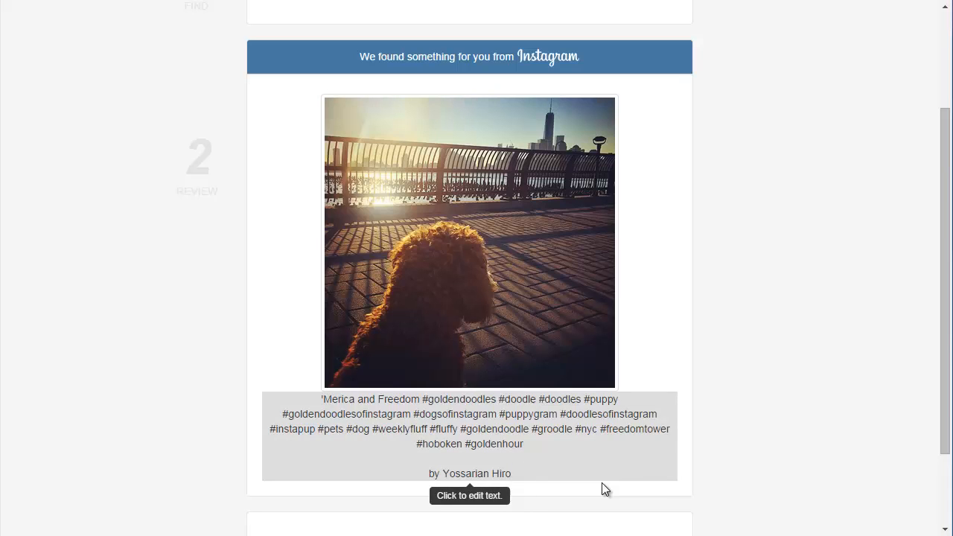
mouse_move(750, 329)
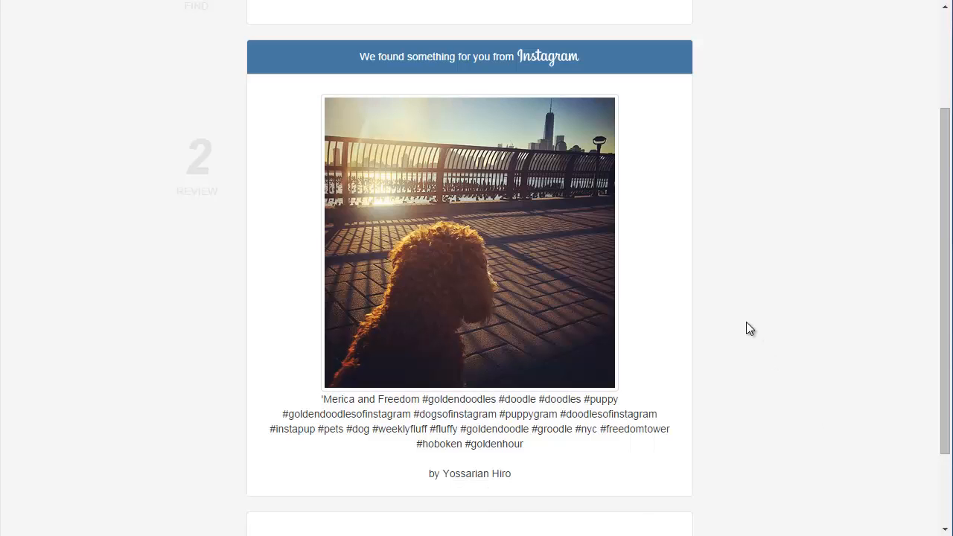
scroll("down", 3)
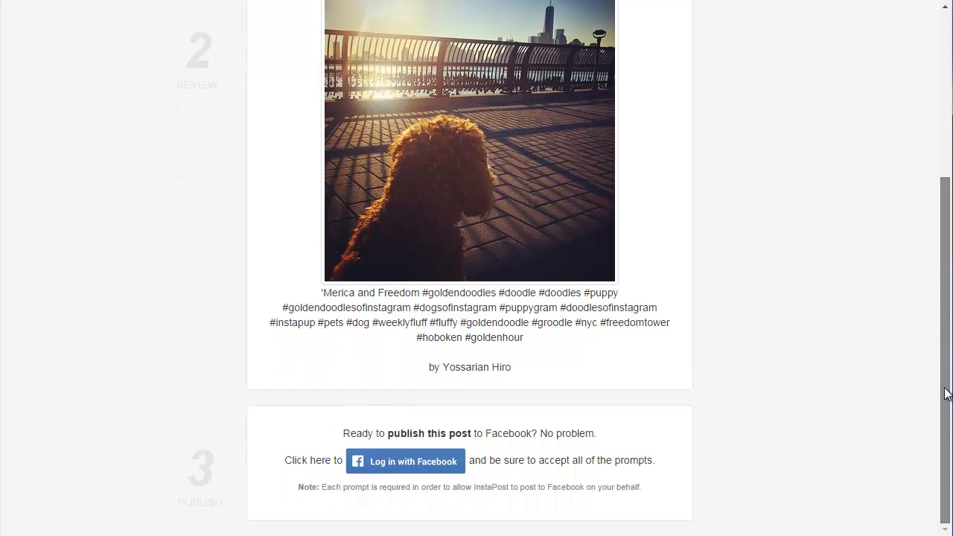
mouse_move(856, 394)
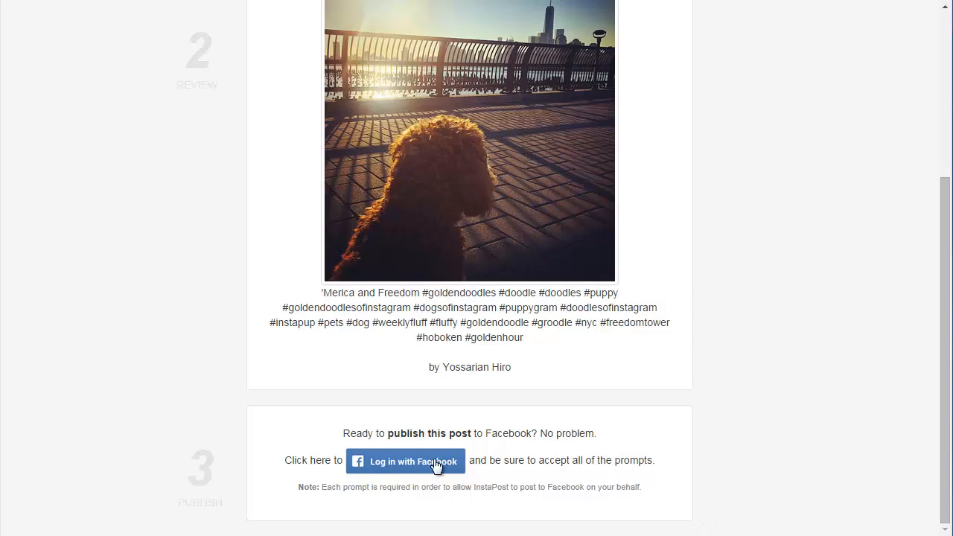
Log in with Facebook and choose the Golden Doodle page to publish to.
left_click(406, 461)
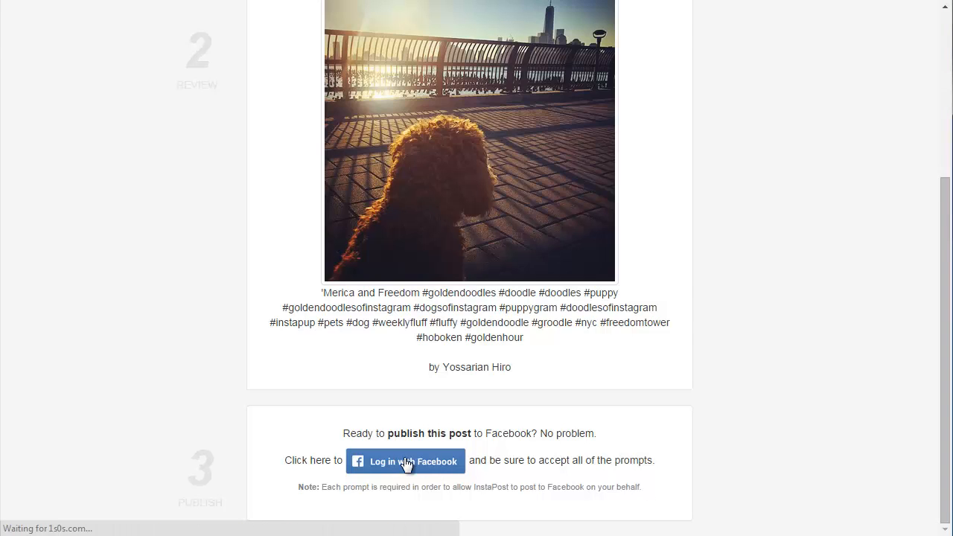
scroll("up", 3)
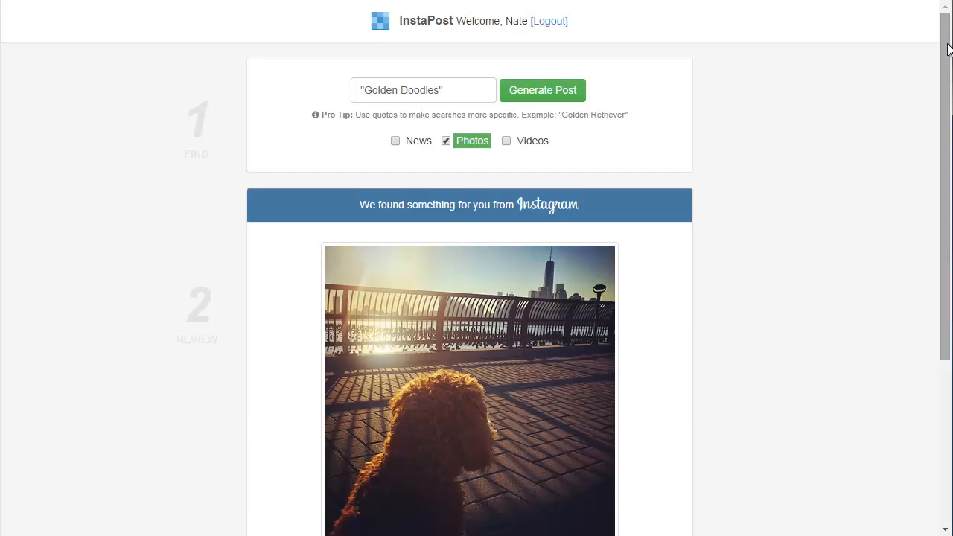
scroll("down", 3)
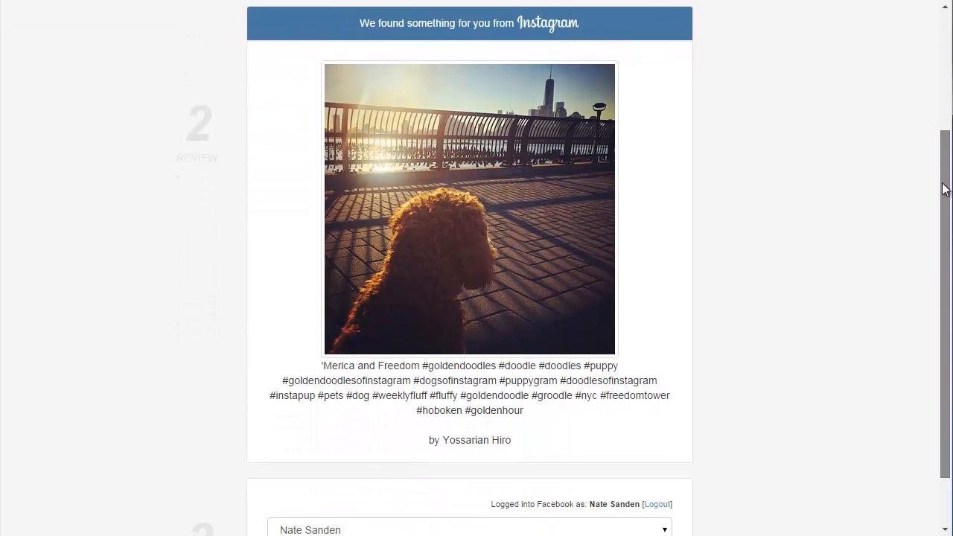
scroll("down", 3)
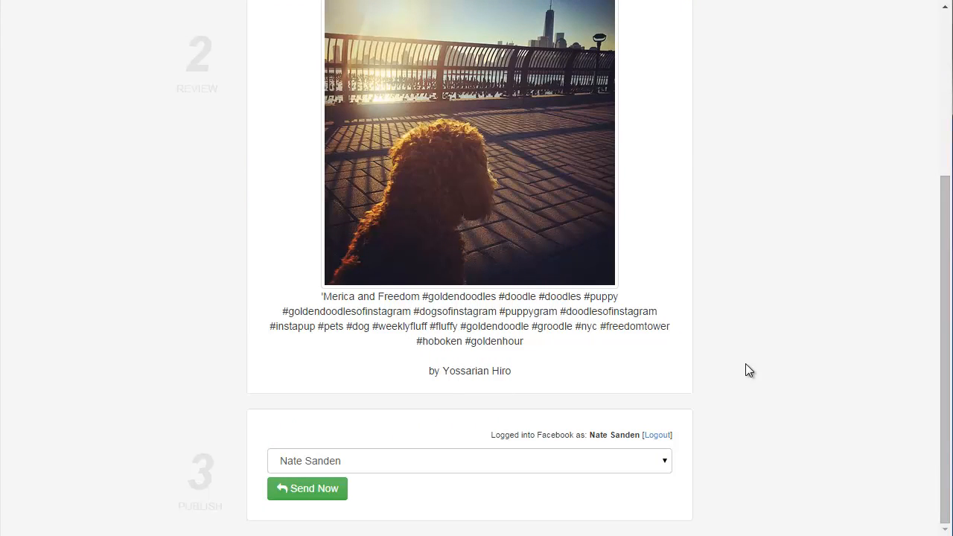
mouse_move(396, 470)
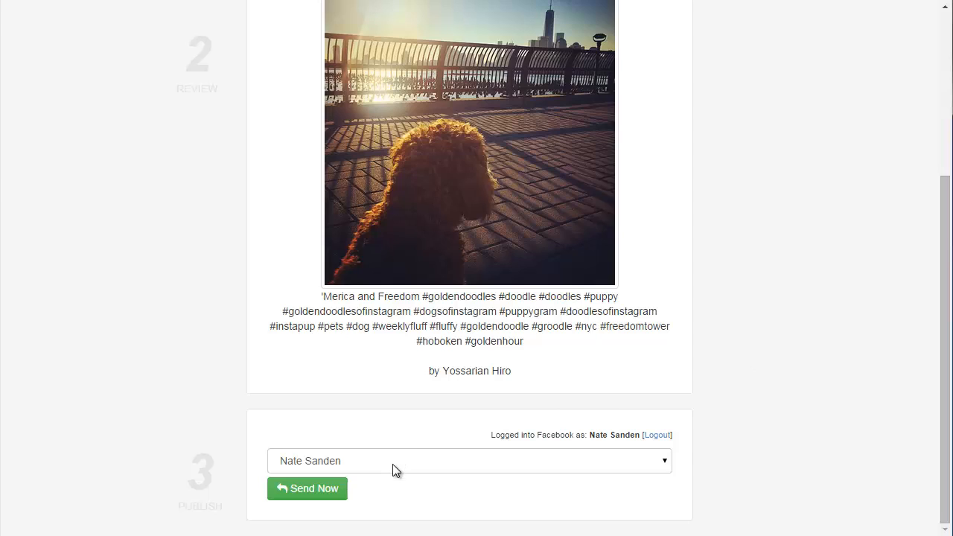
left_click(470, 460)
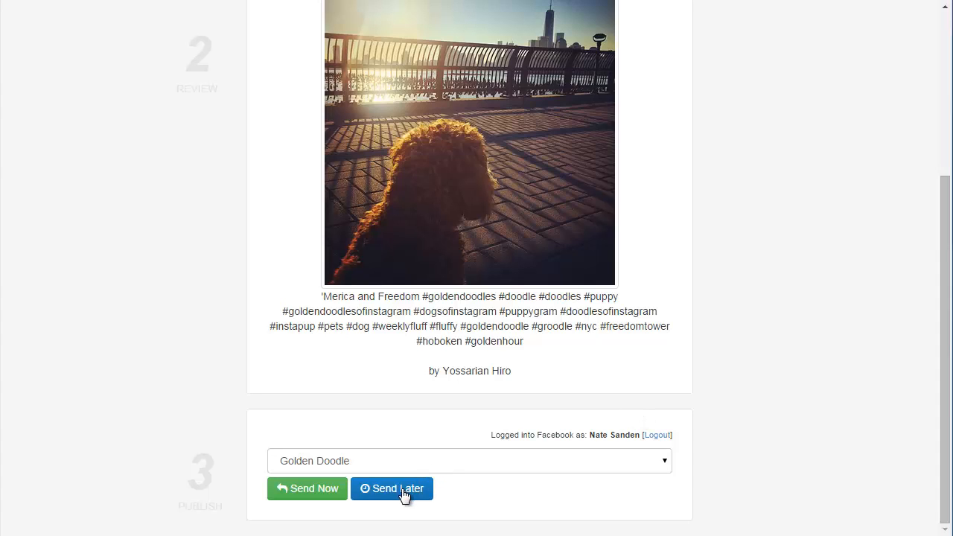
Schedule the post for October 29, 12:00 PM and queue it.
left_click(392, 488)
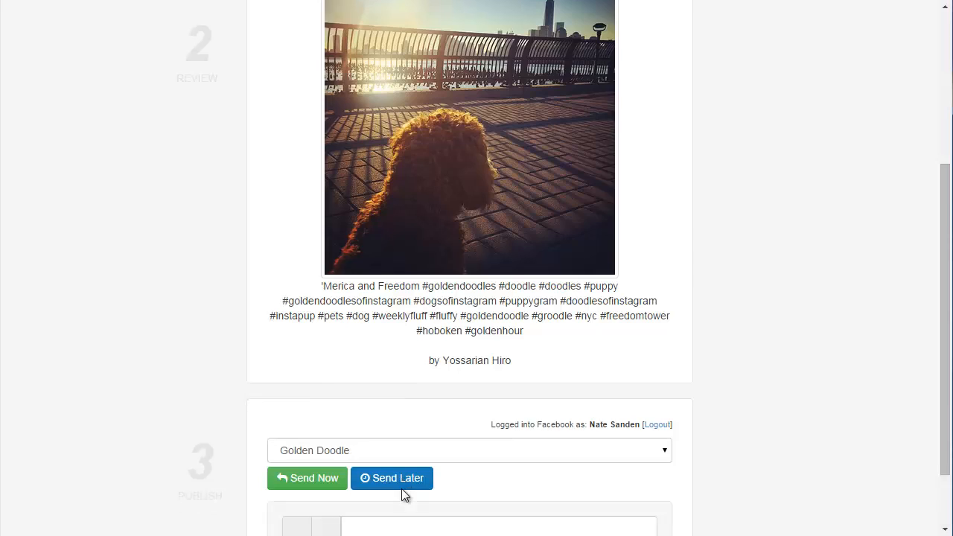
left_click(392, 478)
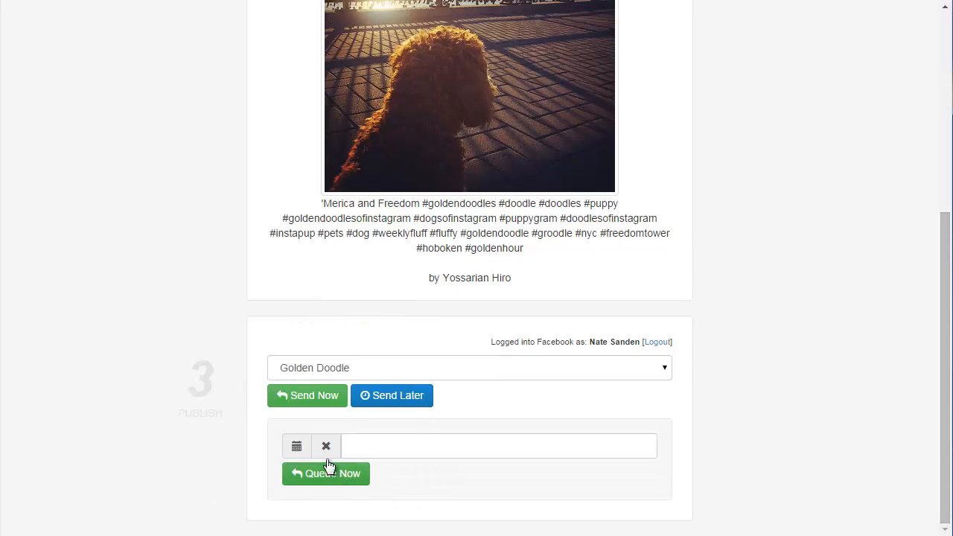
left_click(296, 446)
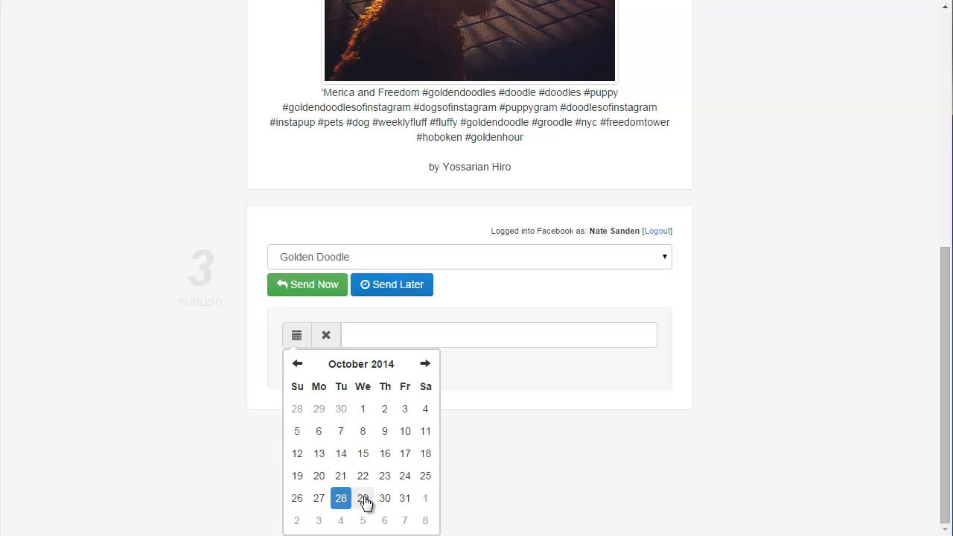
left_click(363, 499)
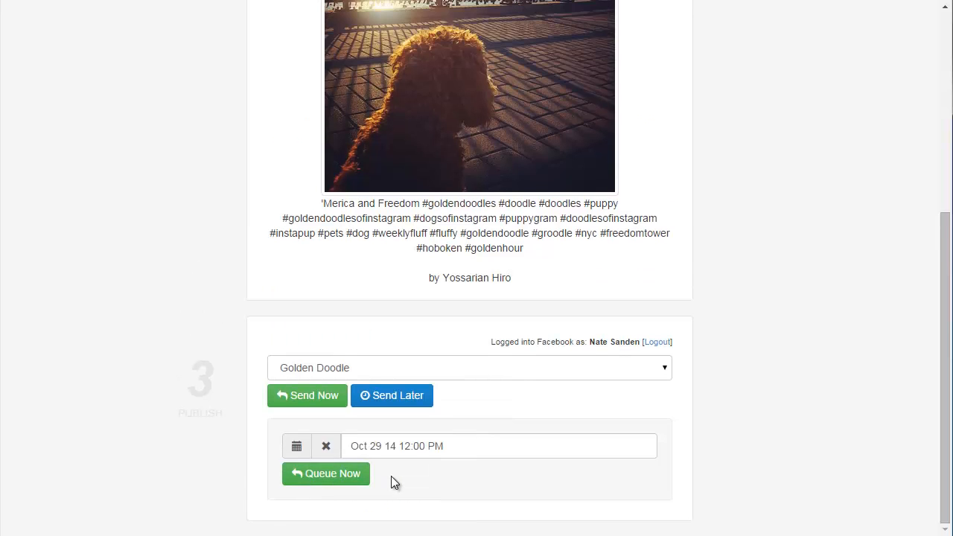
left_click(326, 473)
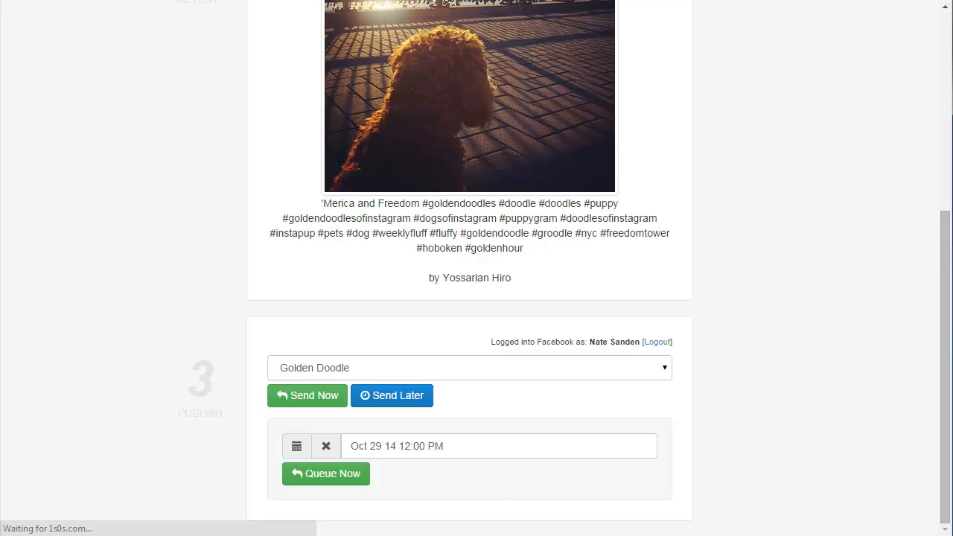
left_click(325, 474)
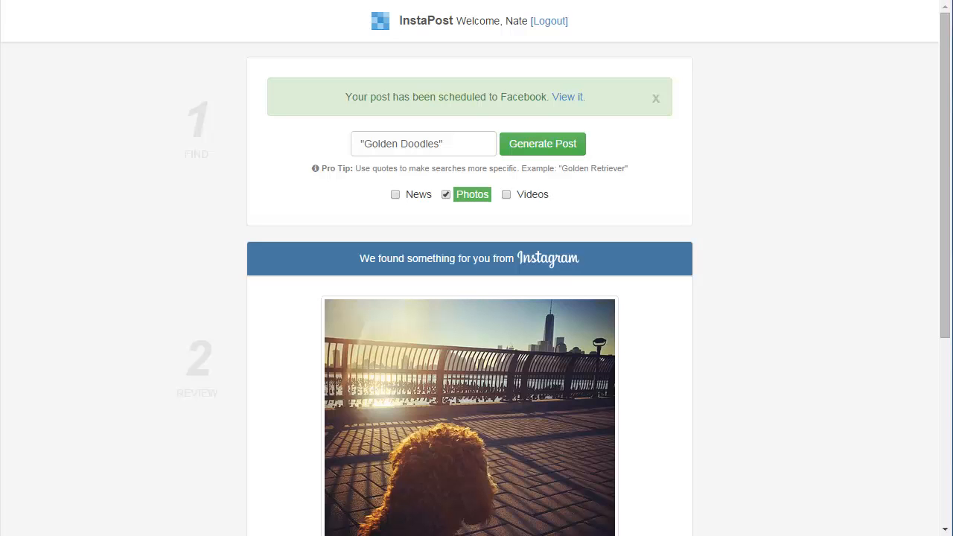
mouse_move(573, 98)
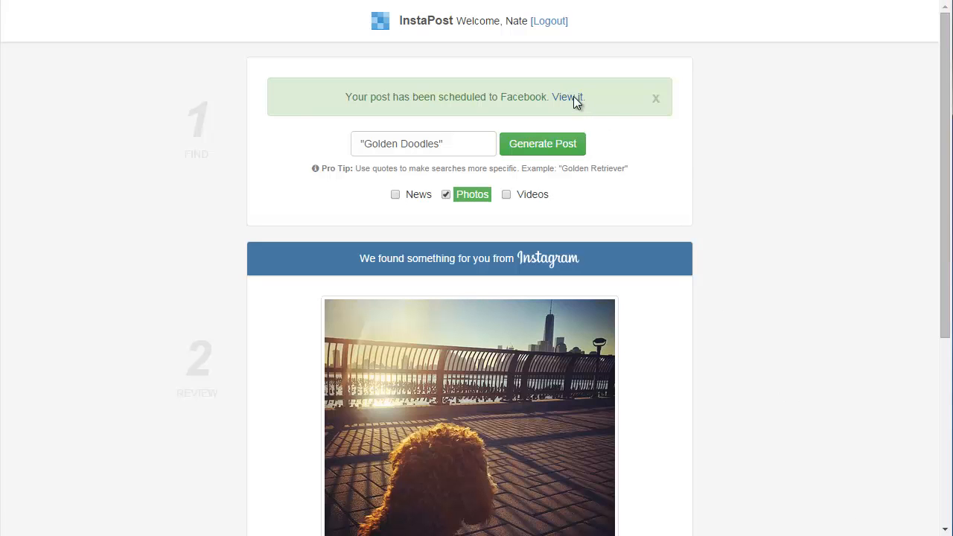
View the scheduled doodle photo post on Golden Doodle's Facebook page.
left_click(567, 97)
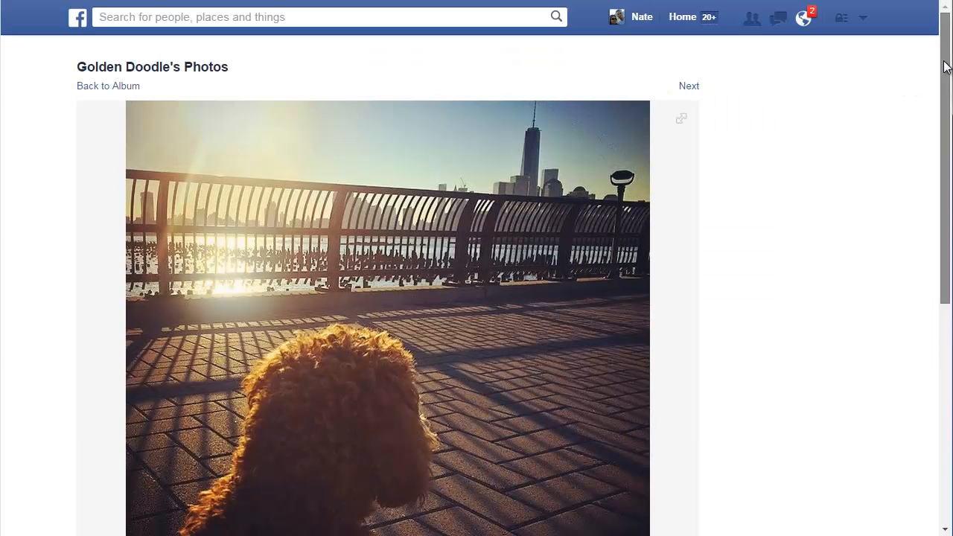
scroll("down", 3)
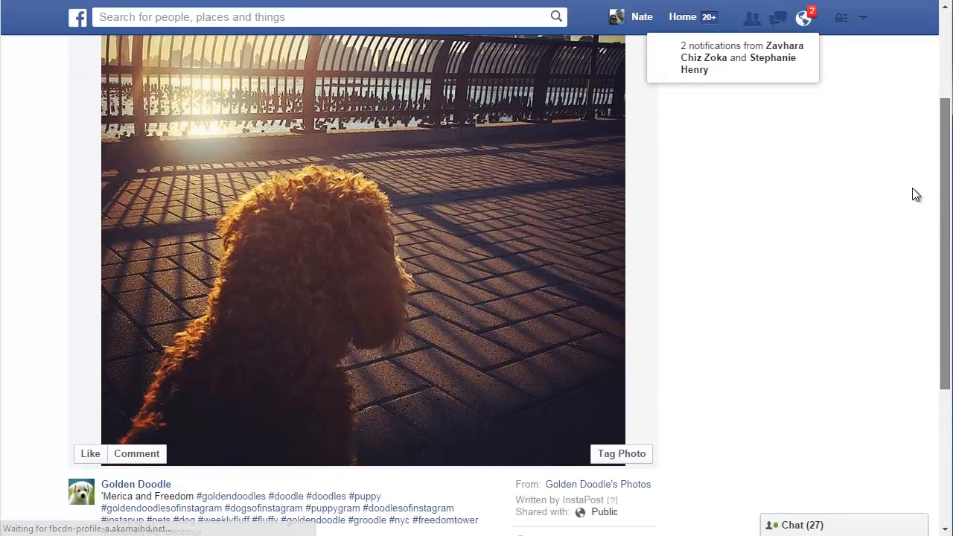
scroll("down", 3)
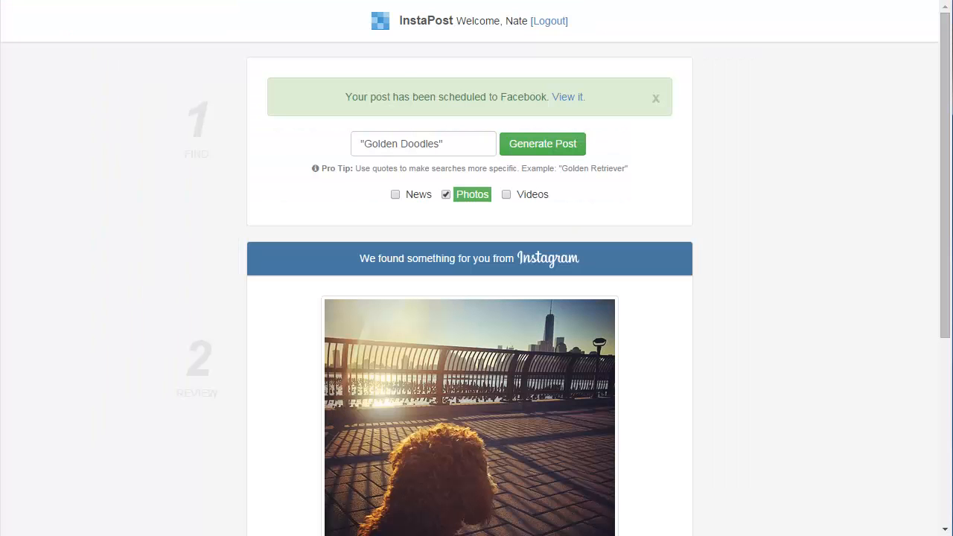
mouse_move(523, 144)
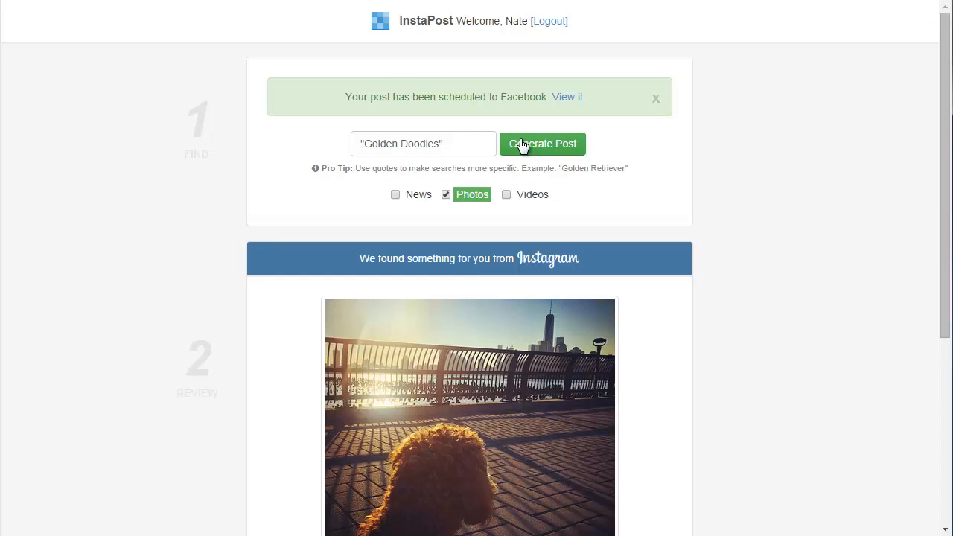
Generate a sleeping-doodle photo post captioned "I ❤ my moo cow!" and review it.
left_click(543, 143)
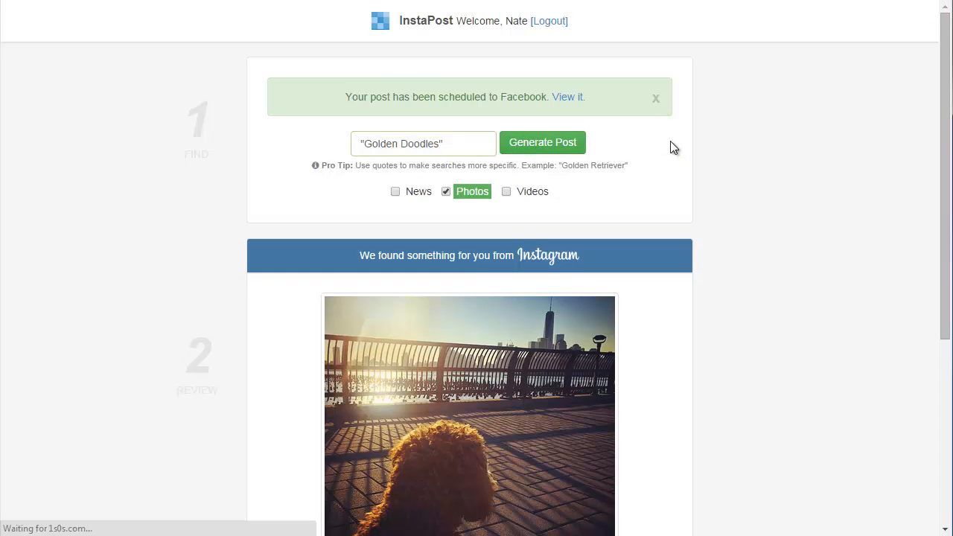
left_click(656, 98)
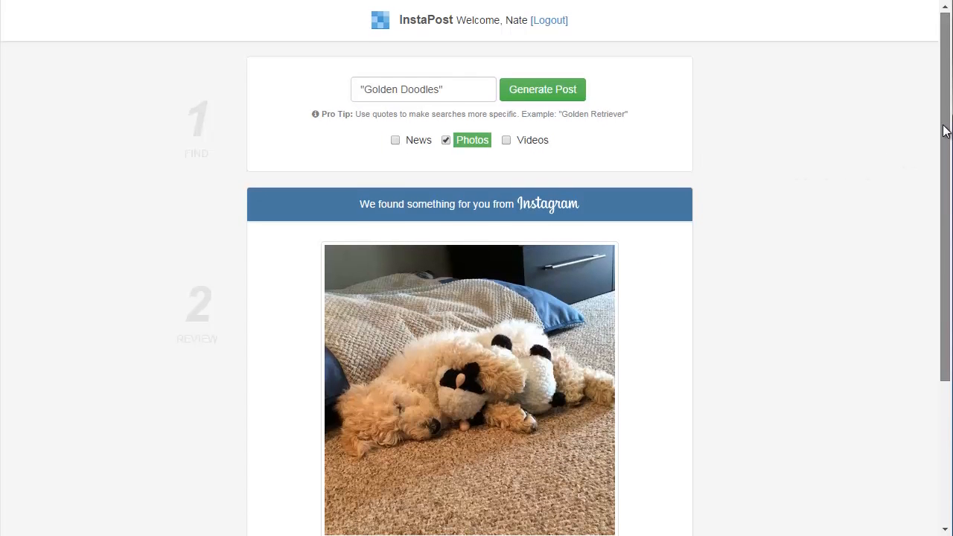
scroll("down", 3)
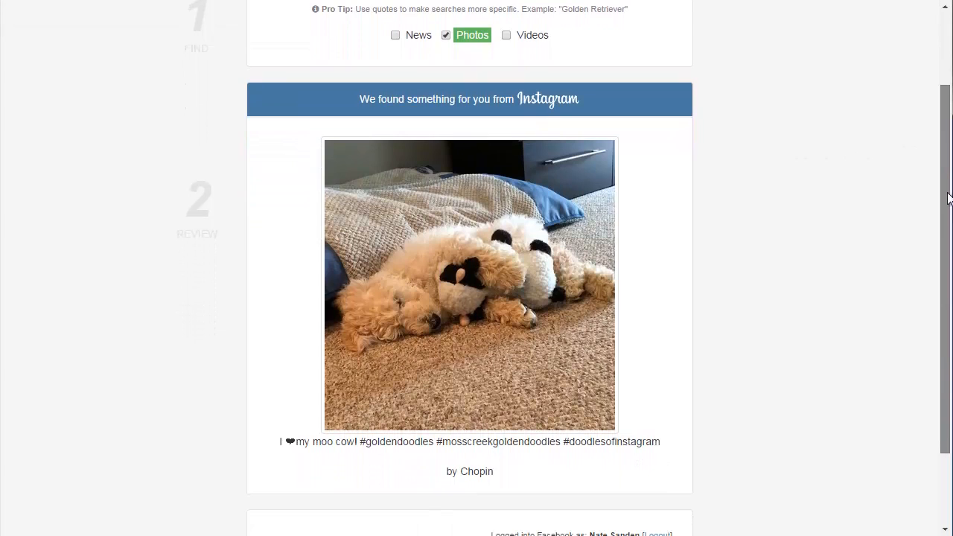
scroll("down", 3)
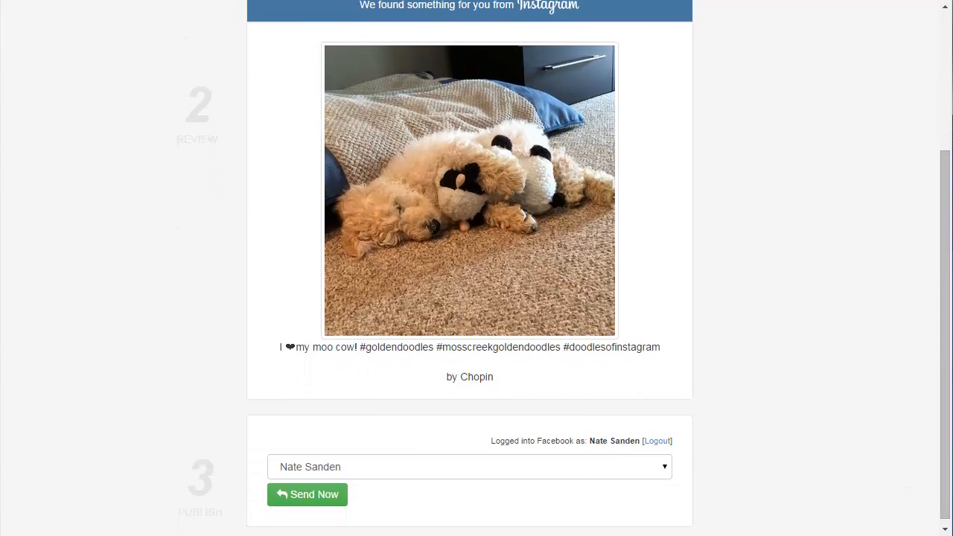
mouse_move(861, 406)
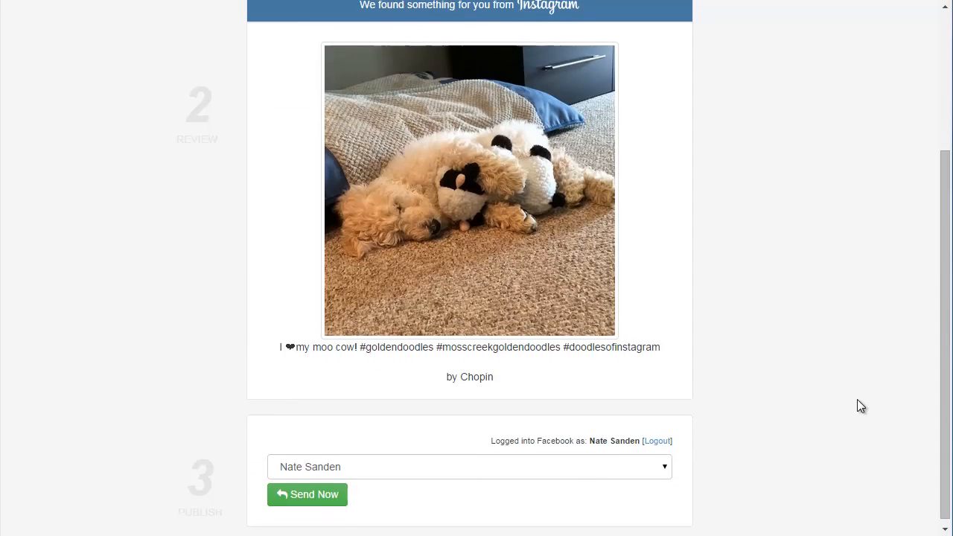